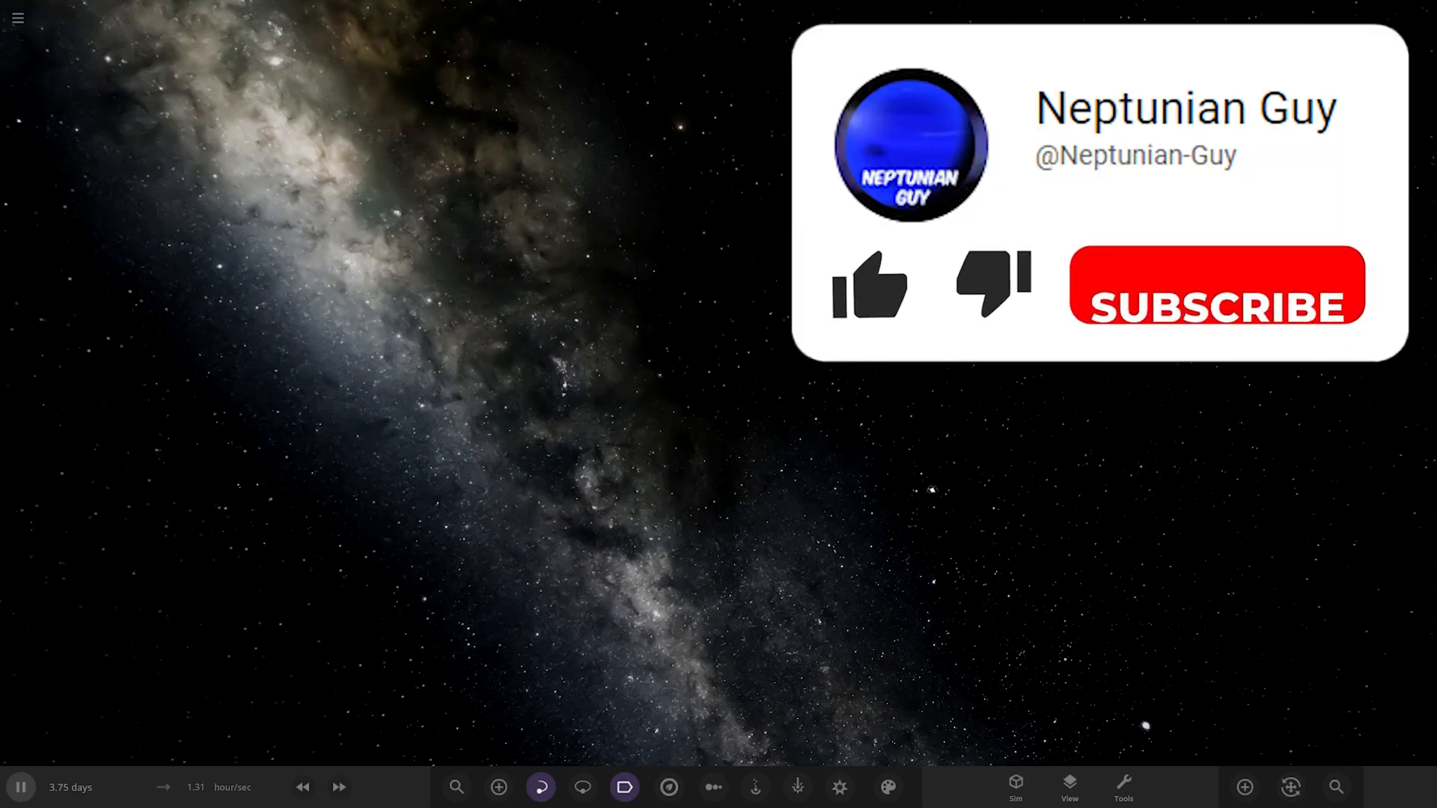
# Step: Browse the Workshop's Subscribed and My Shared lists and load 'TYDKOV System wo sun'
pyautogui.click(868, 286)
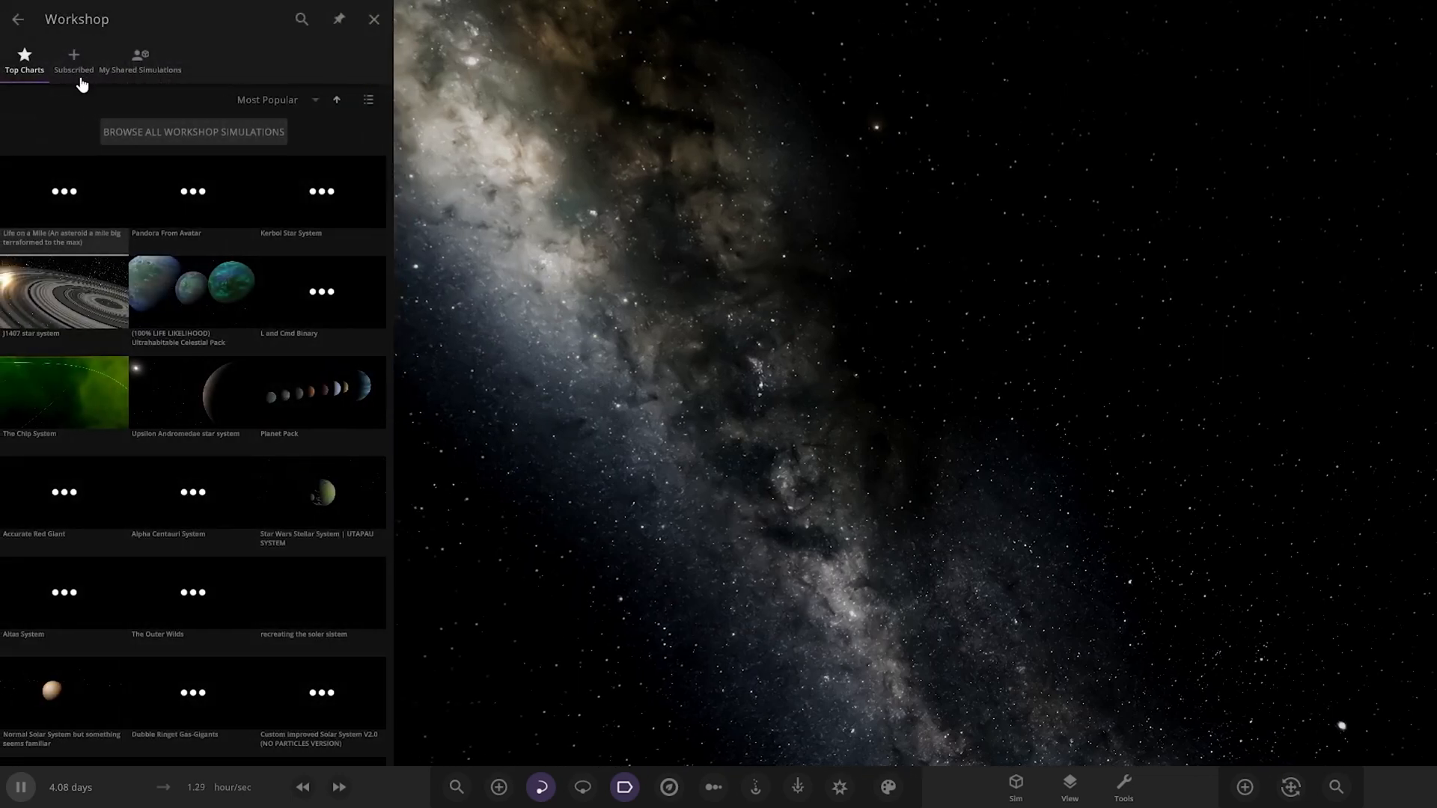
pyautogui.click(74, 61)
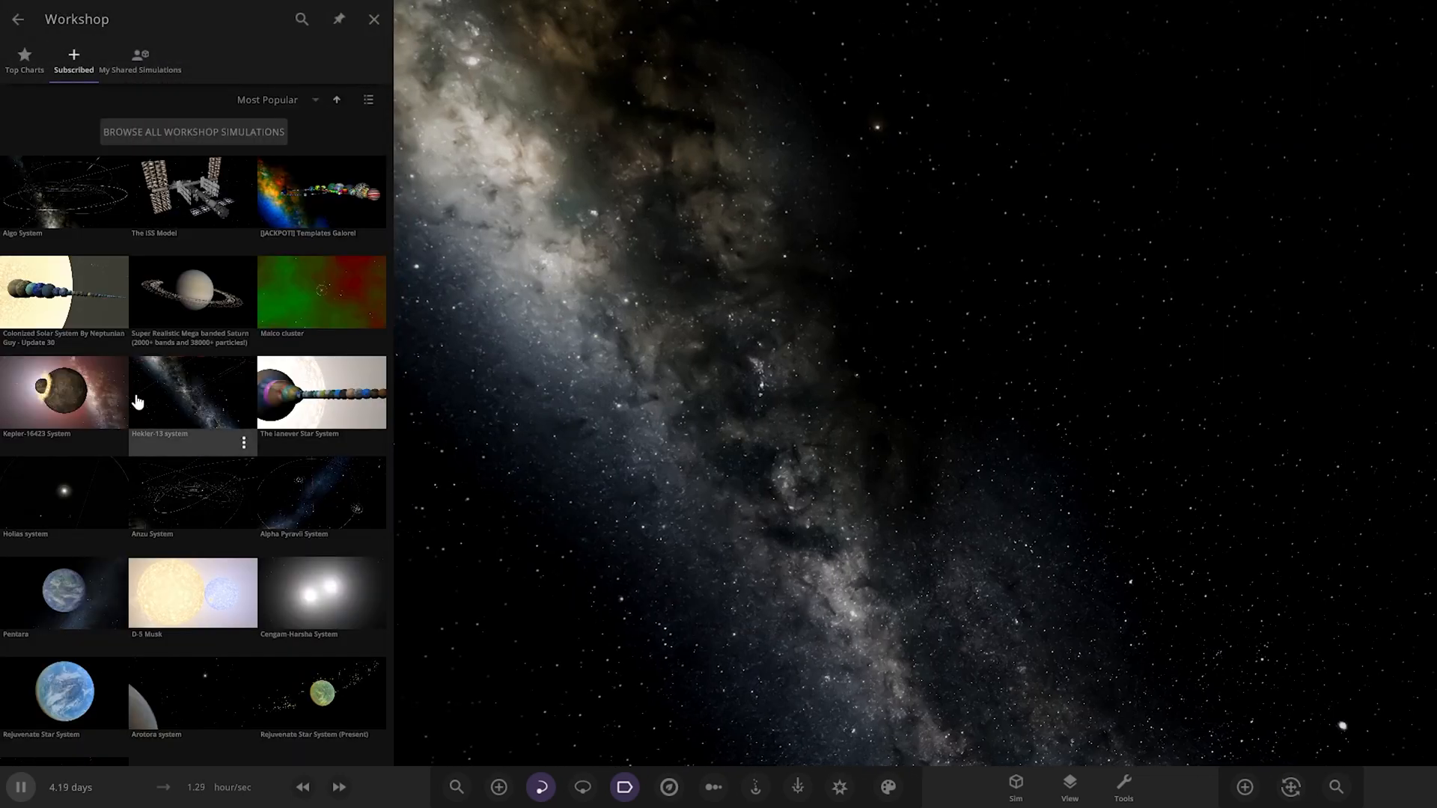
pyautogui.click(139, 60)
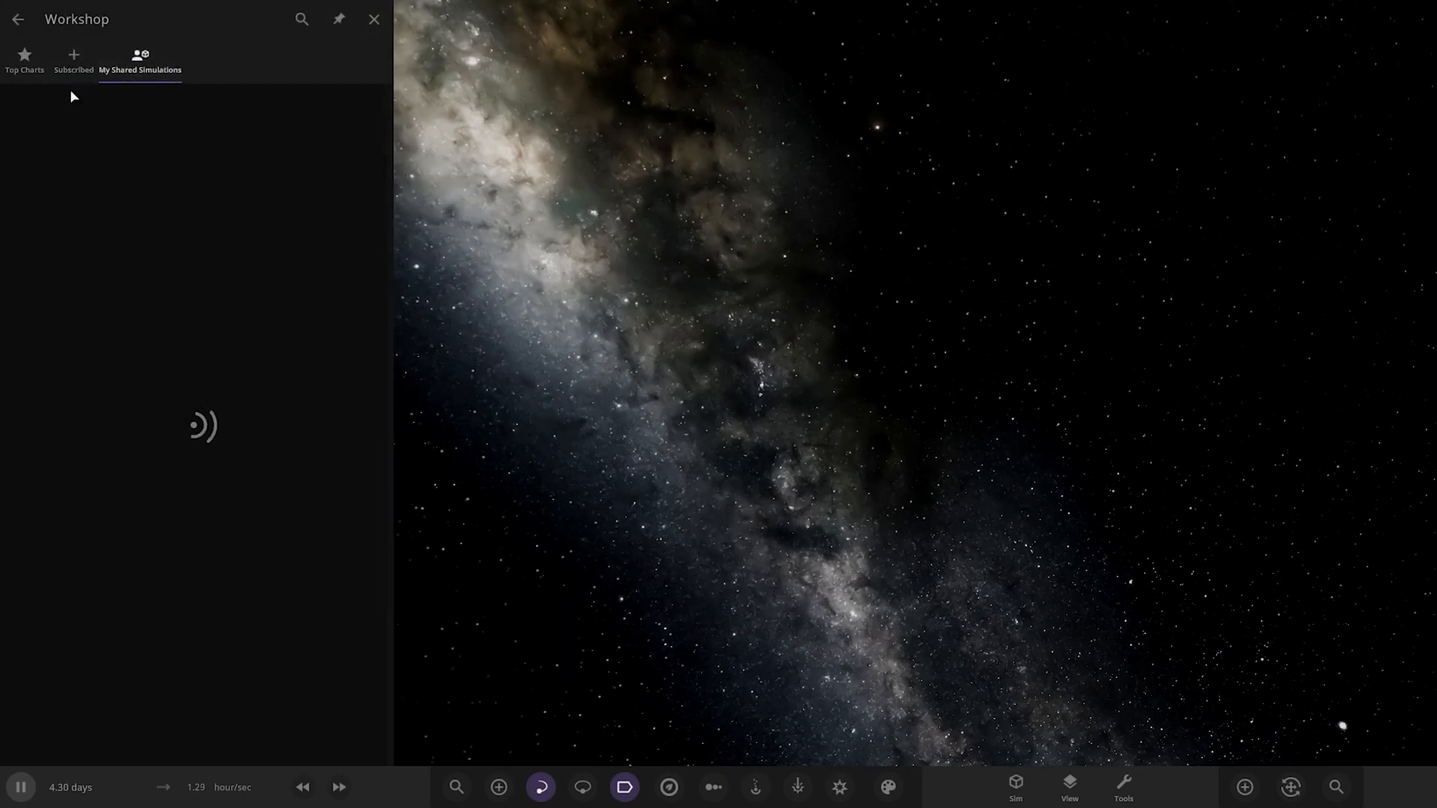
pyautogui.click(73, 63)
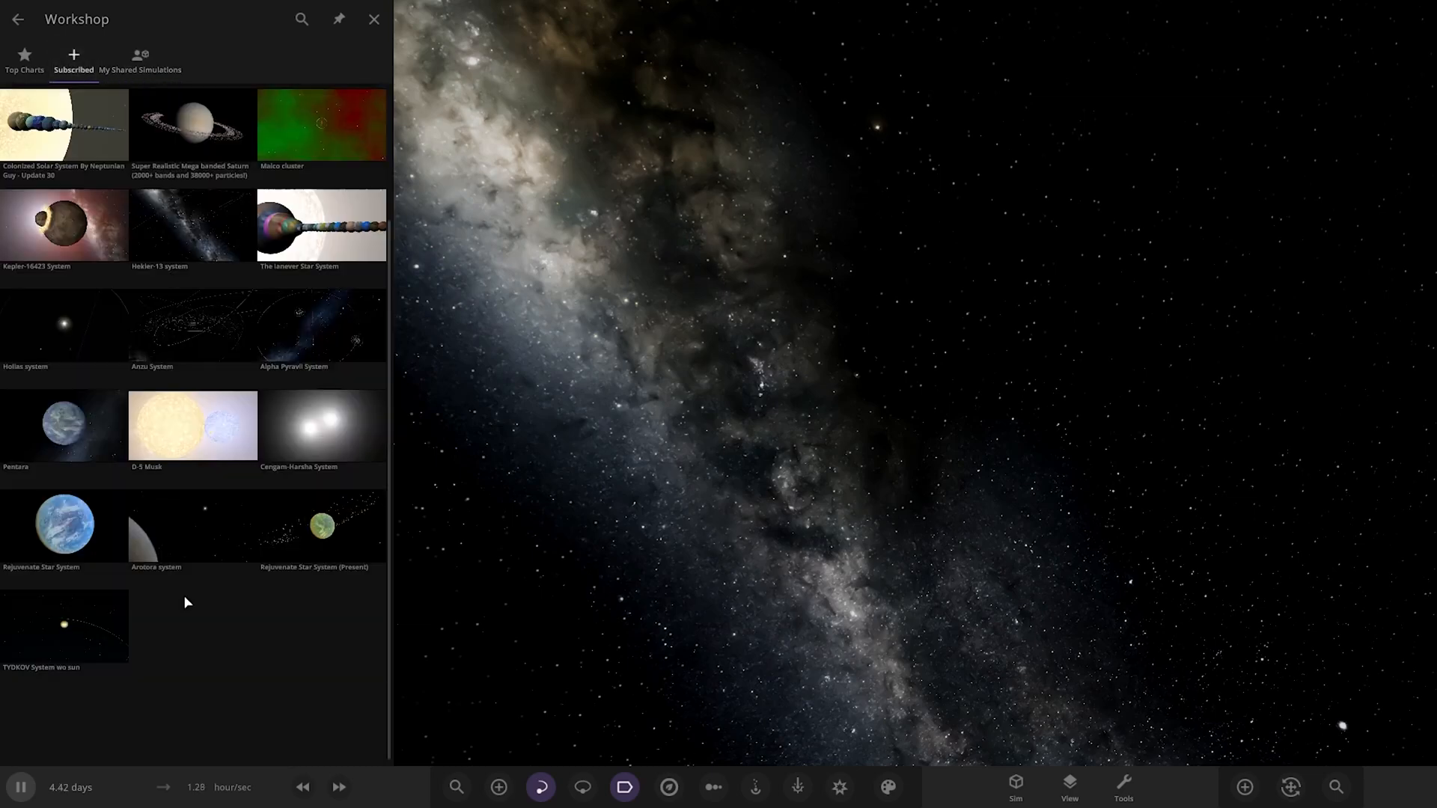
pyautogui.click(374, 18)
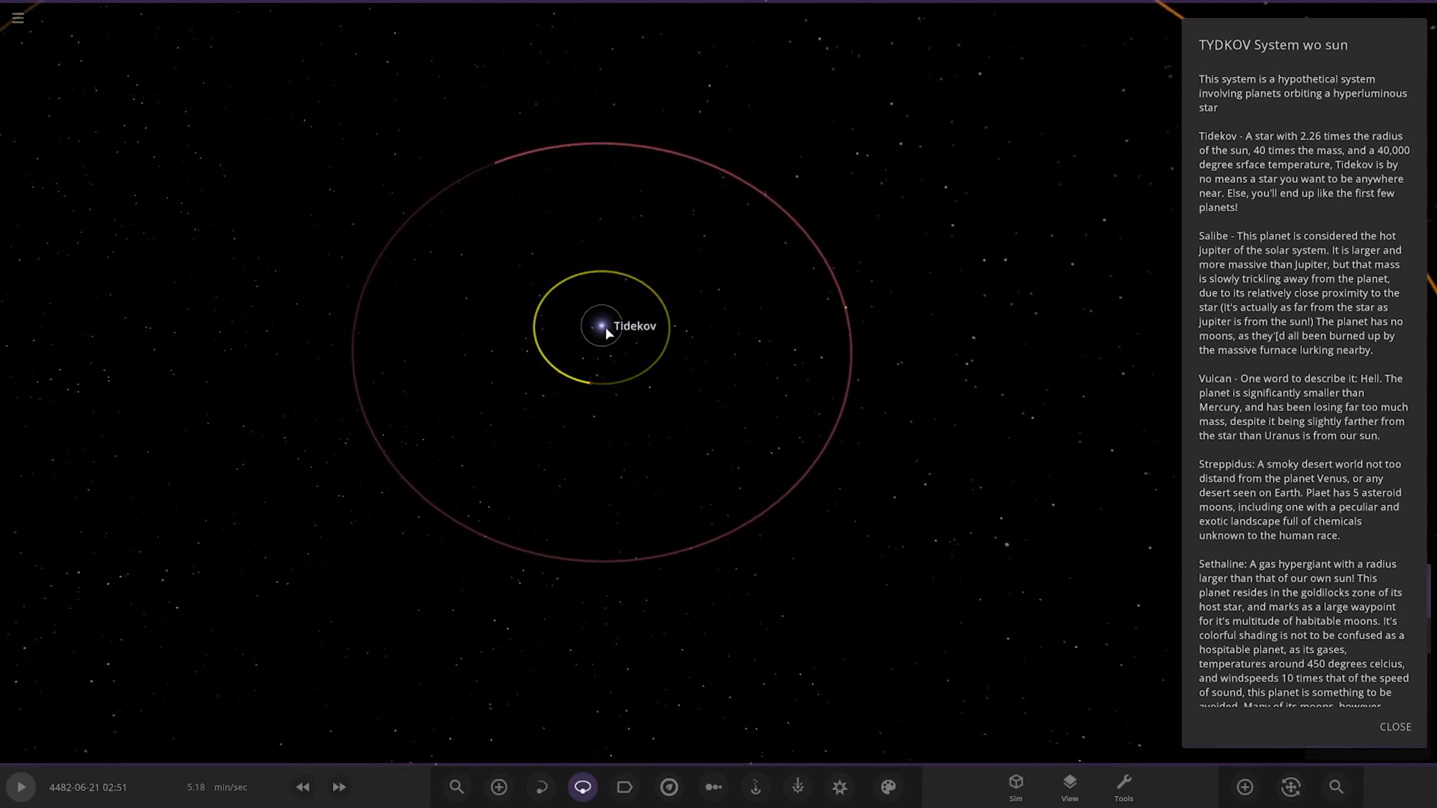
# Step: Pull the view back to show the outer orbits with Stavallin's path
pyautogui.click(601, 326)
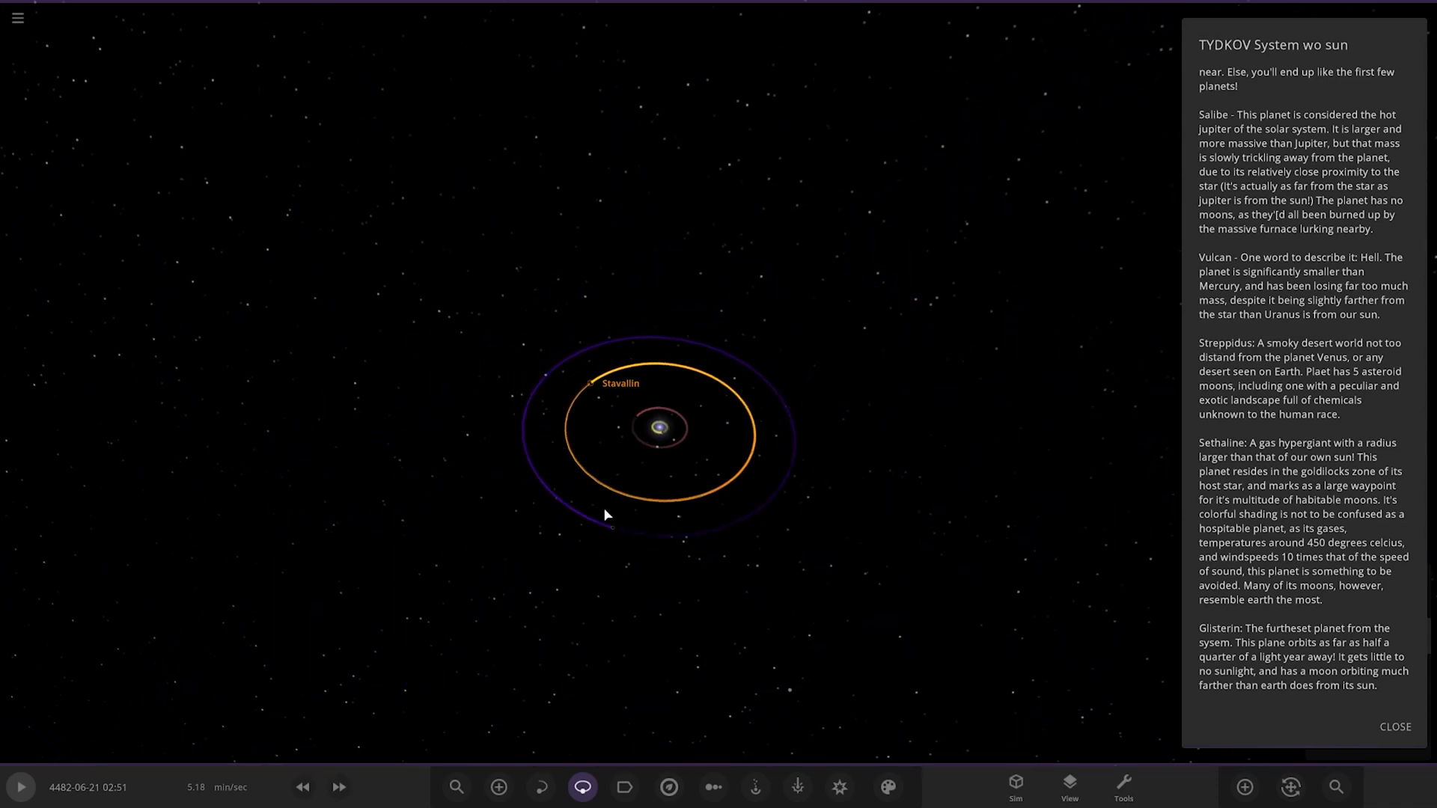
# Step: Turn on body name labels and focus the camera on Stavallin
pyautogui.click(497, 786)
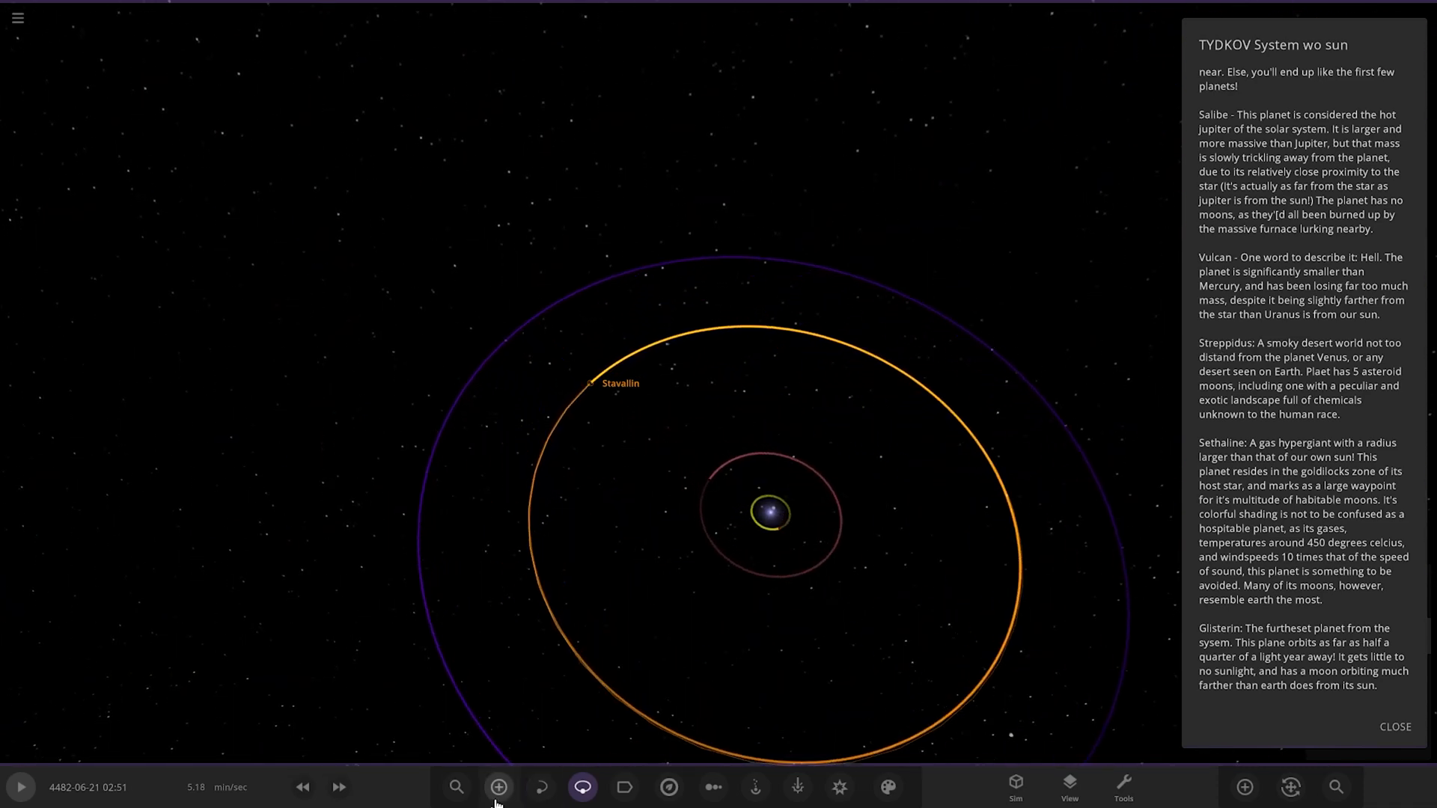
pyautogui.click(624, 786)
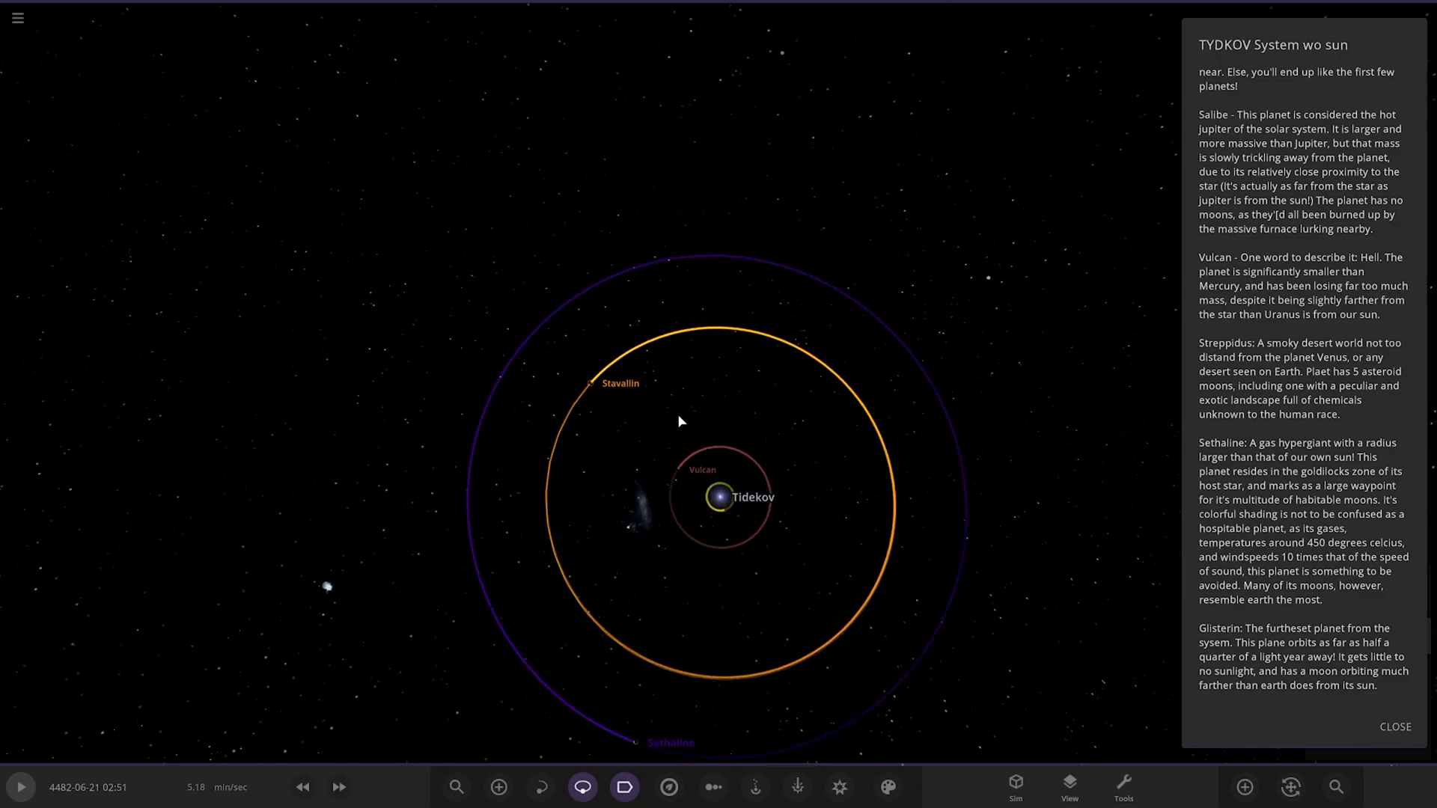
pyautogui.click(592, 383)
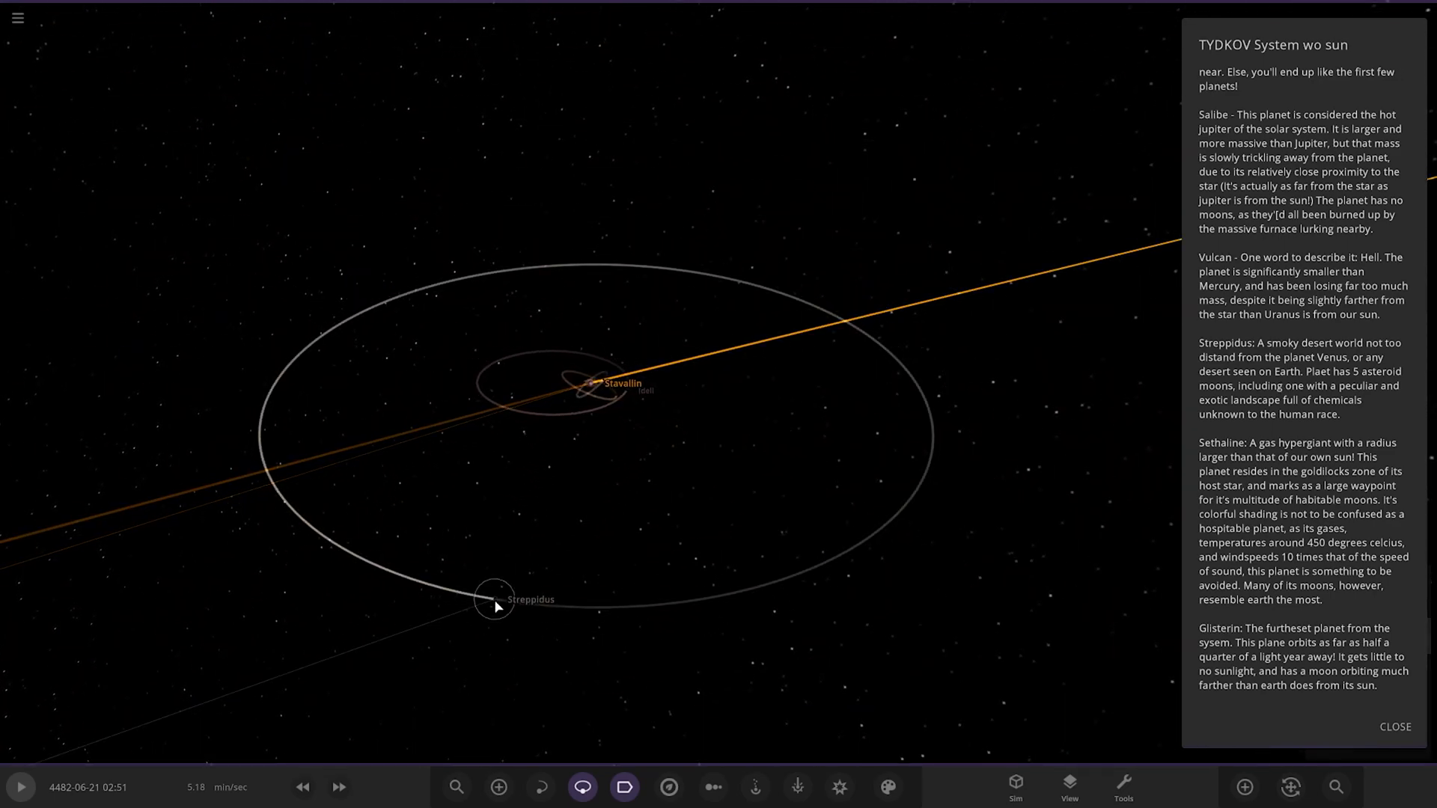
# Step: Show Stavallin's properties with its atmosphere, cloud and water visual layers
pyautogui.click(495, 600)
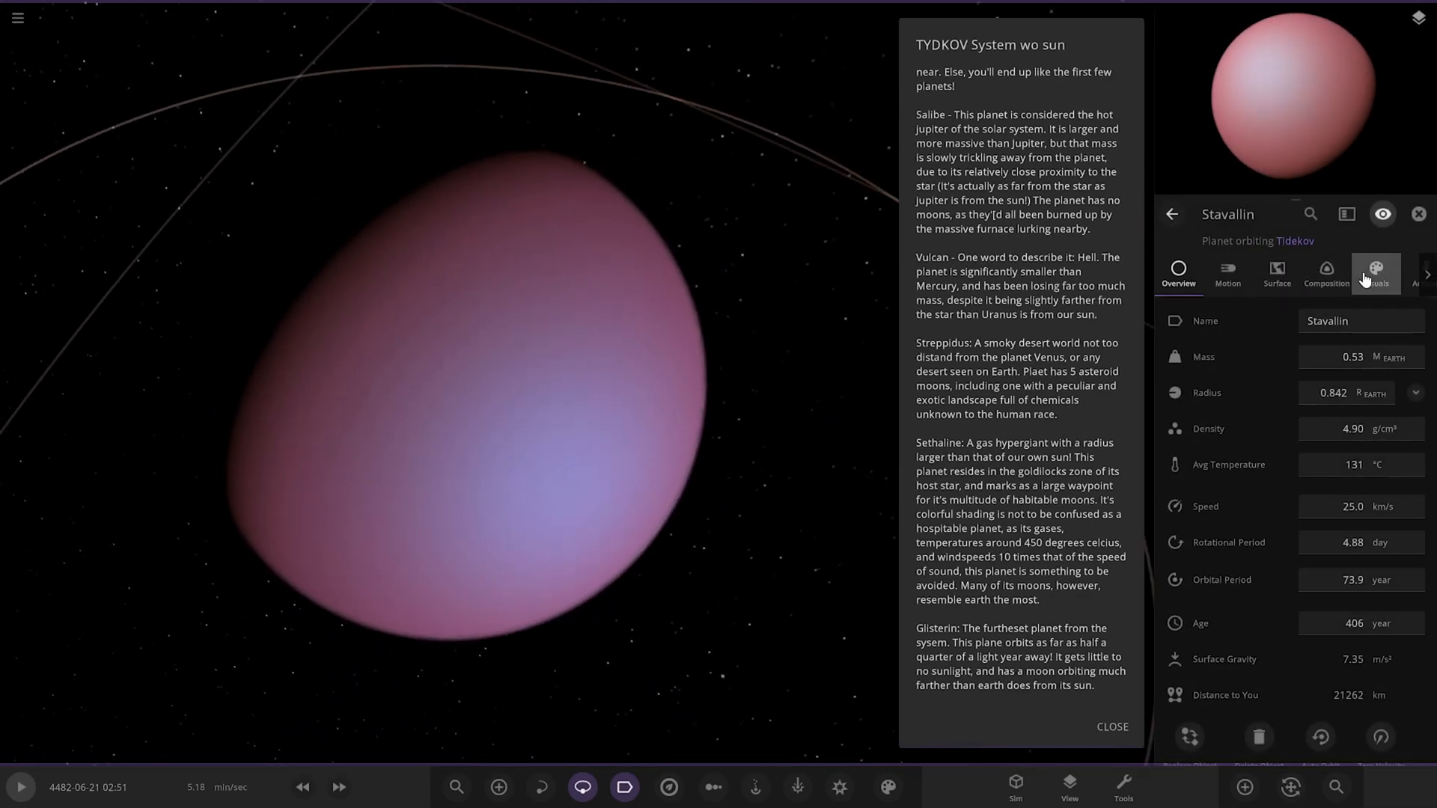
pyautogui.click(1375, 274)
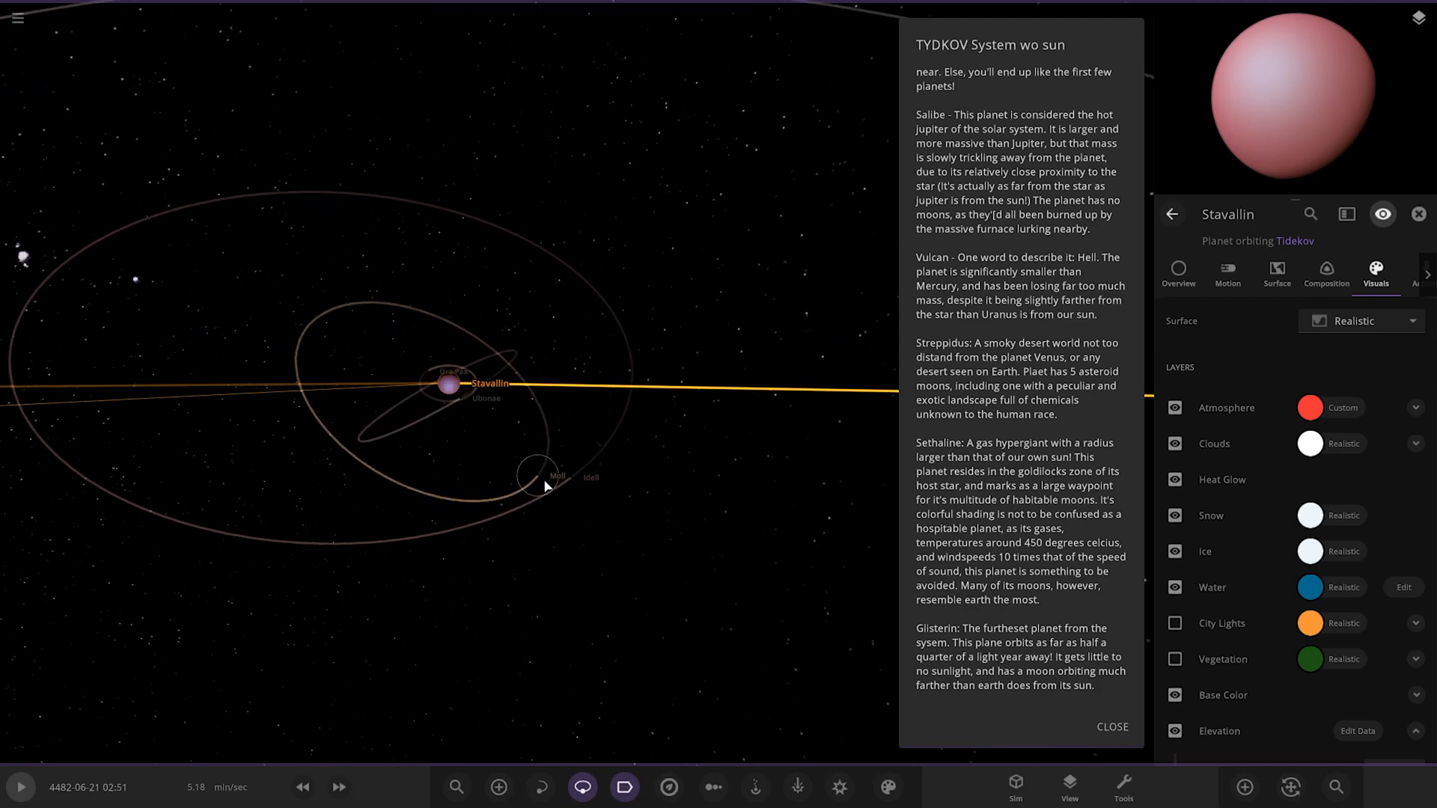
# Step: Select the moon Idell, then the gas hypergiant Sethaline with its custom band visuals
pyautogui.click(559, 476)
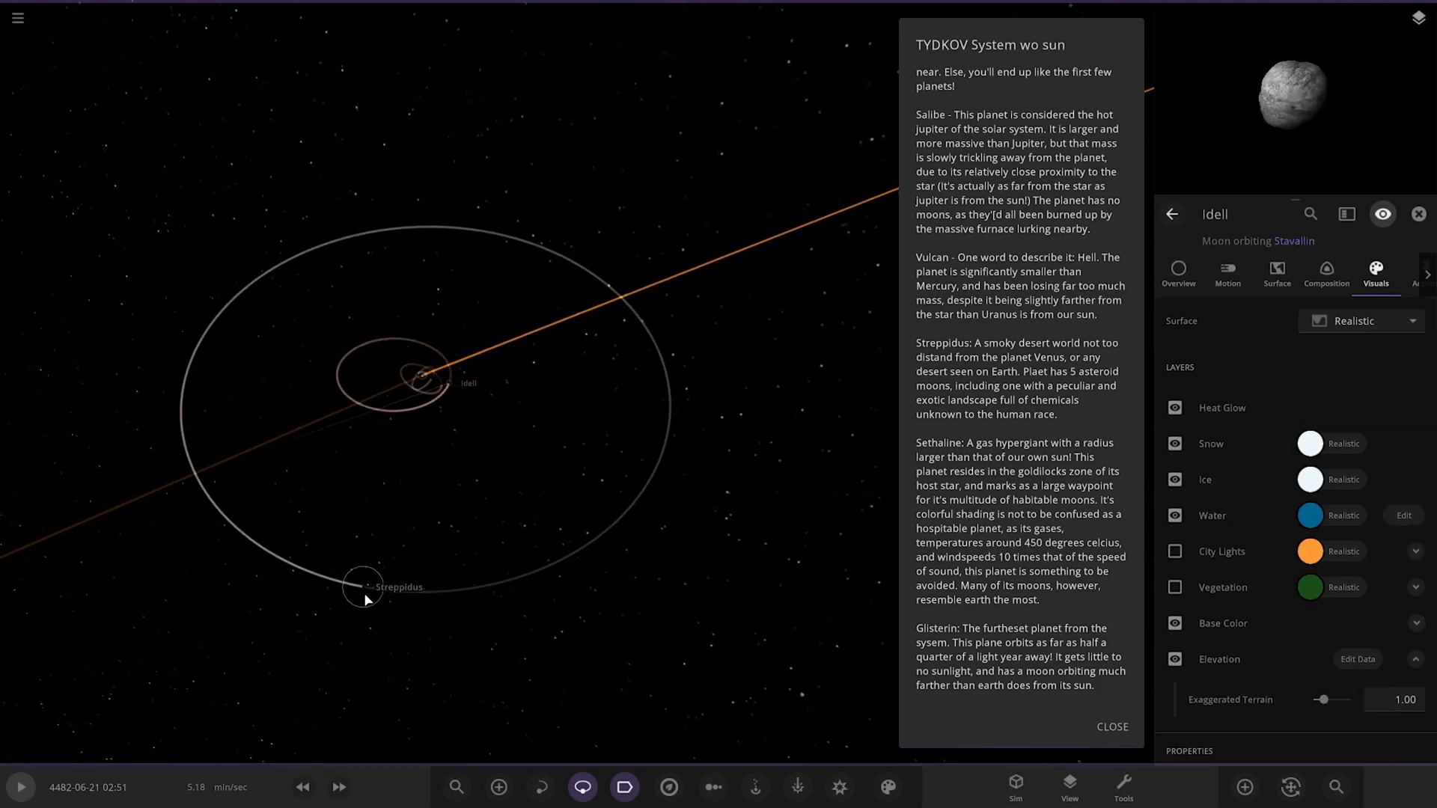
pyautogui.click(364, 587)
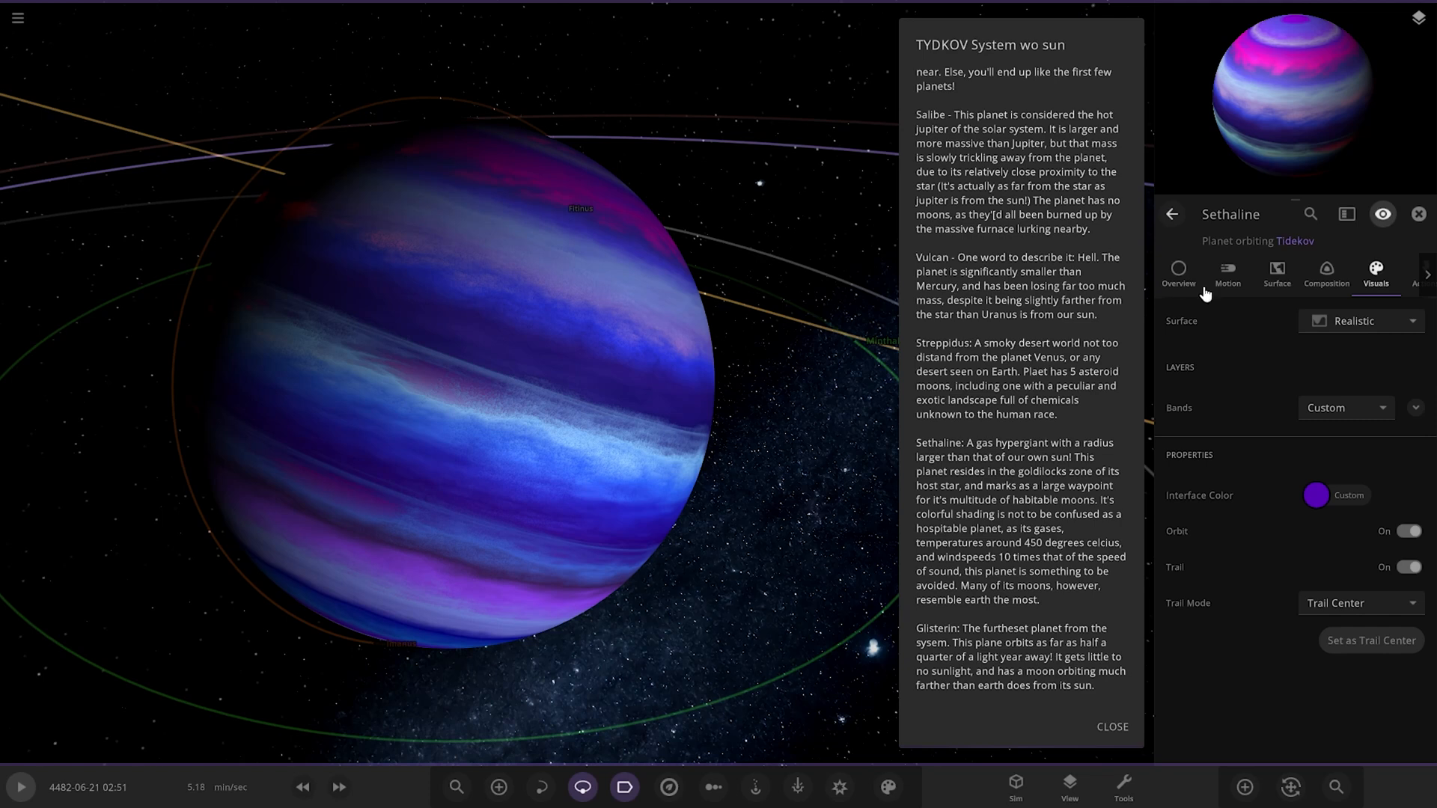
pyautogui.moveTo(1034, 497)
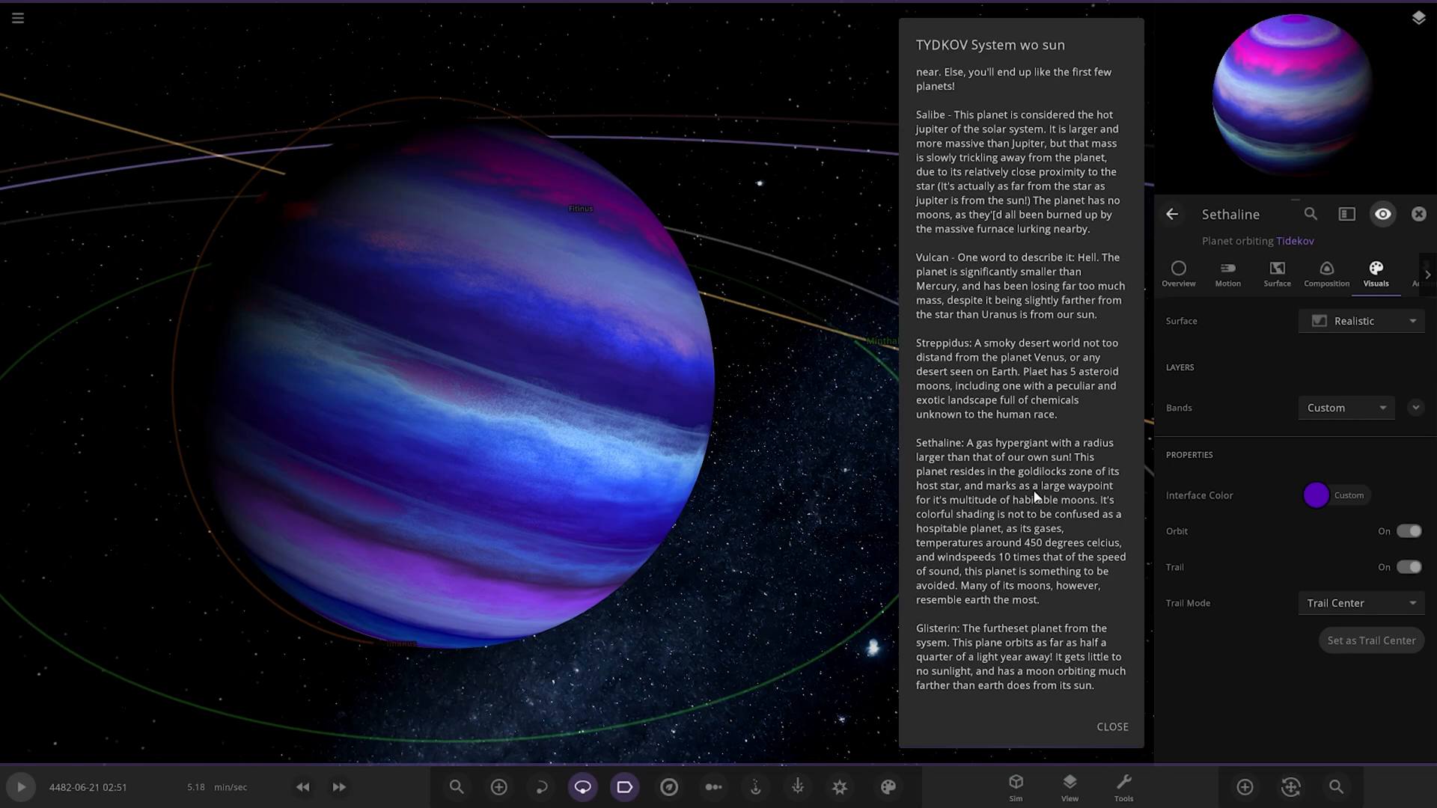
pyautogui.moveTo(1079, 535)
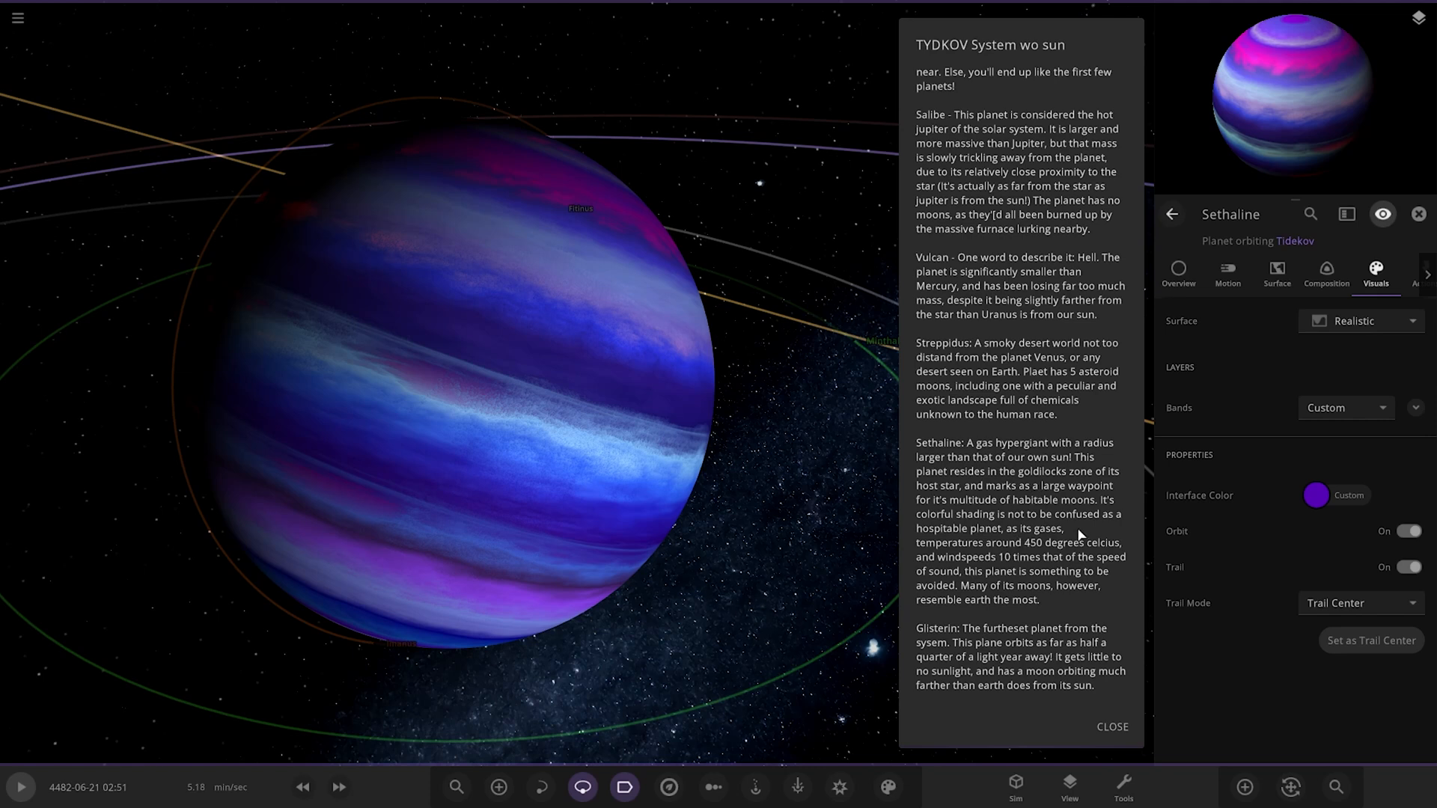
pyautogui.moveTo(976, 558)
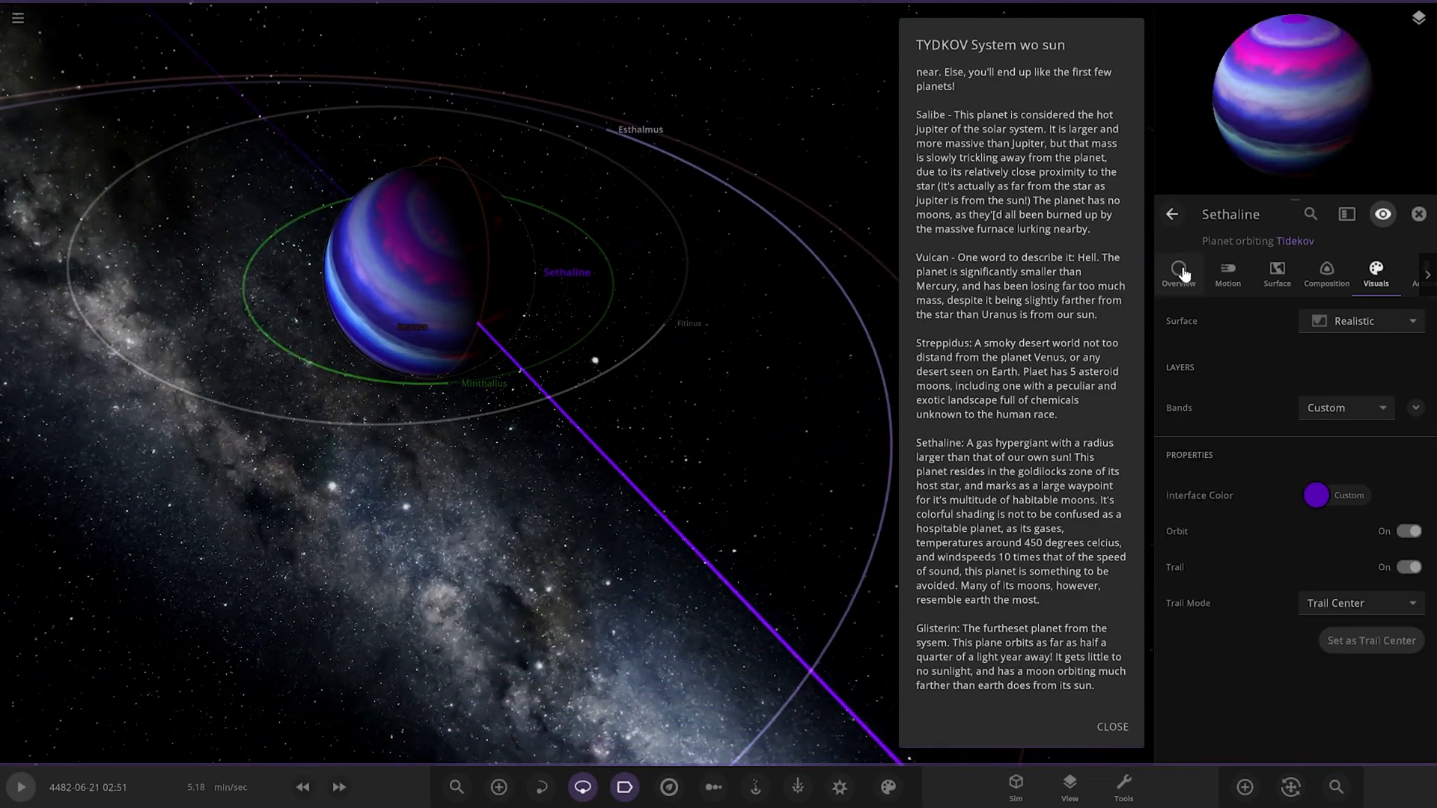
# Step: Close Sethaline's properties and bring up the Add panel's star catalogue beside it
pyautogui.click(1178, 274)
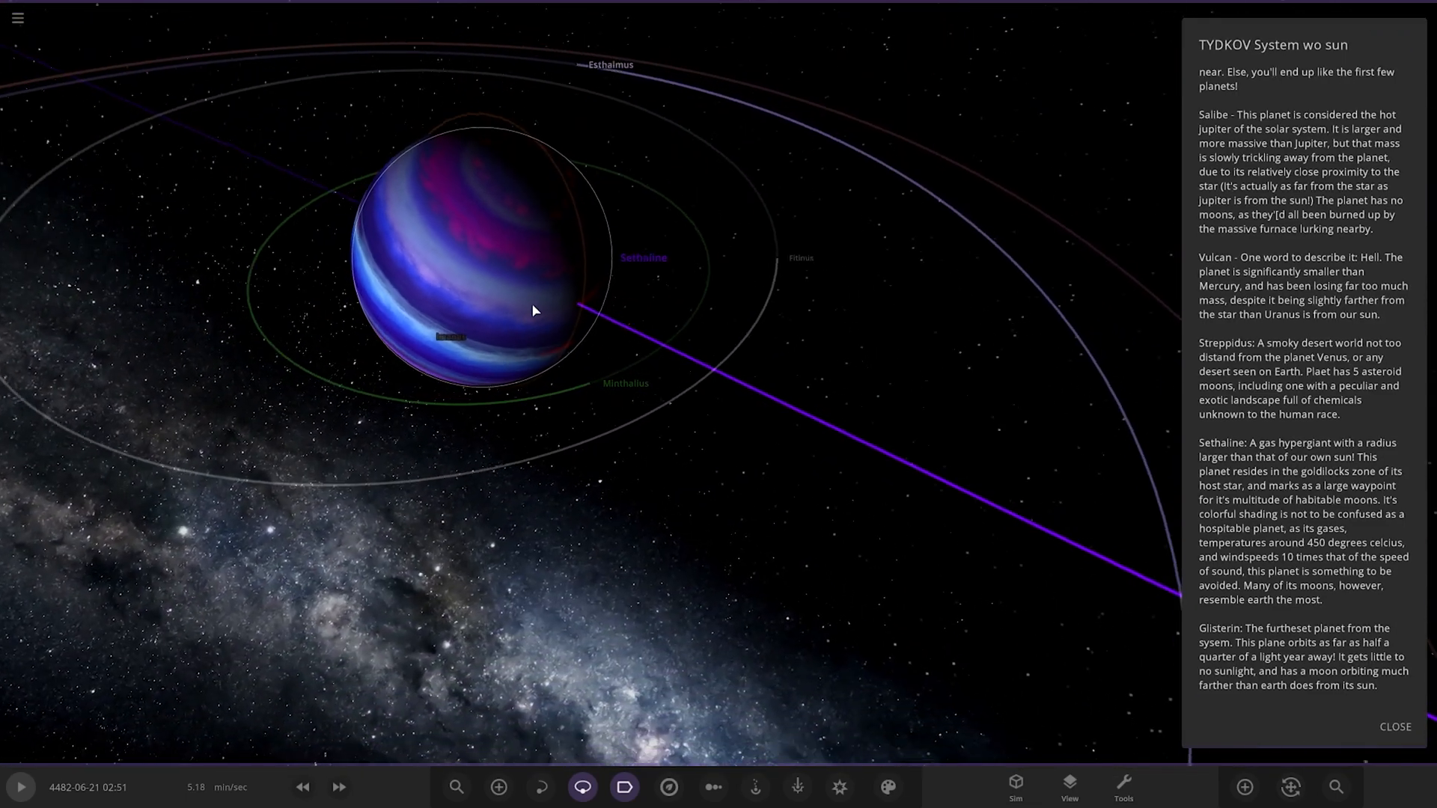
pyautogui.click(1244, 786)
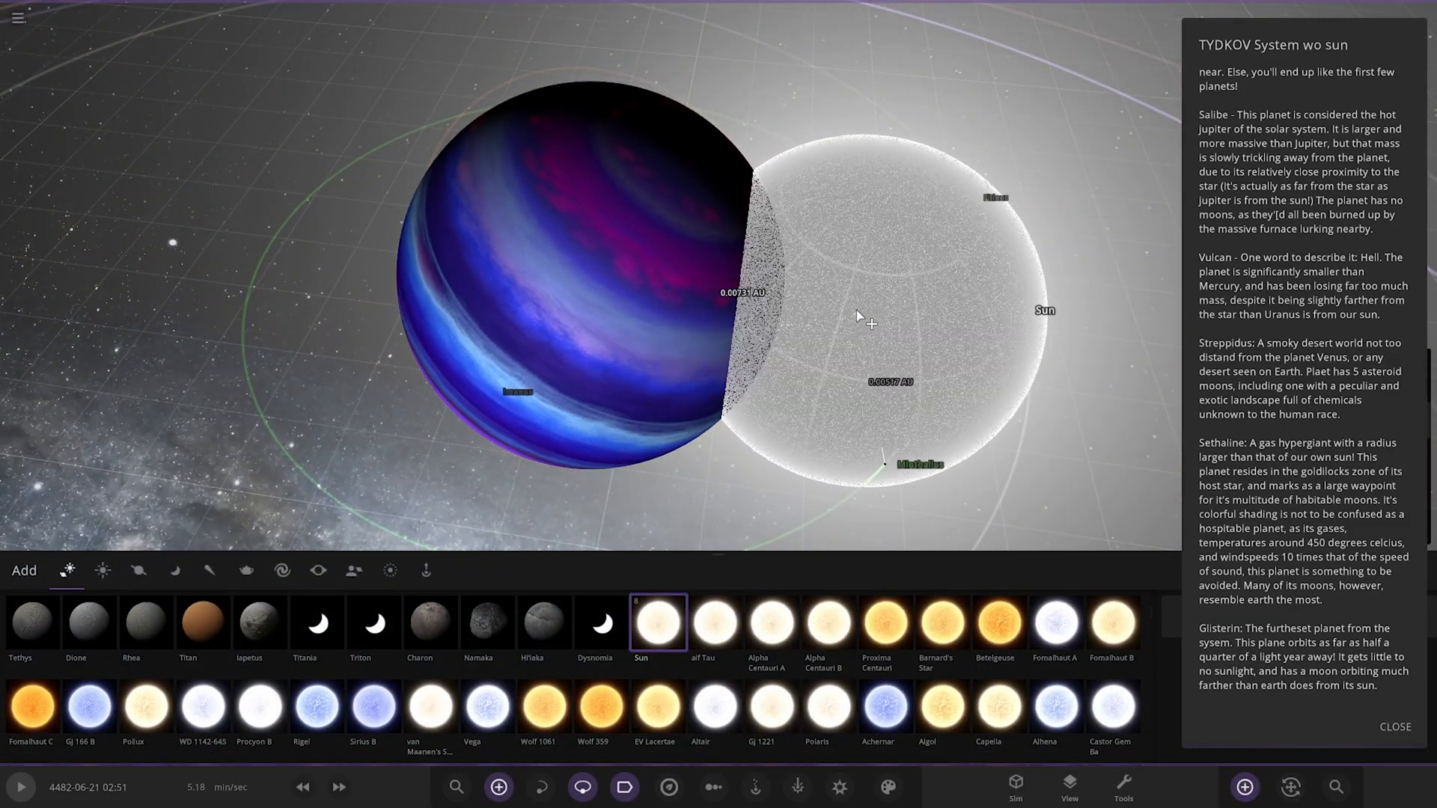
# Step: Browse the custom community planets in the Add panel and pick HD 100546 b
pyautogui.click(354, 570)
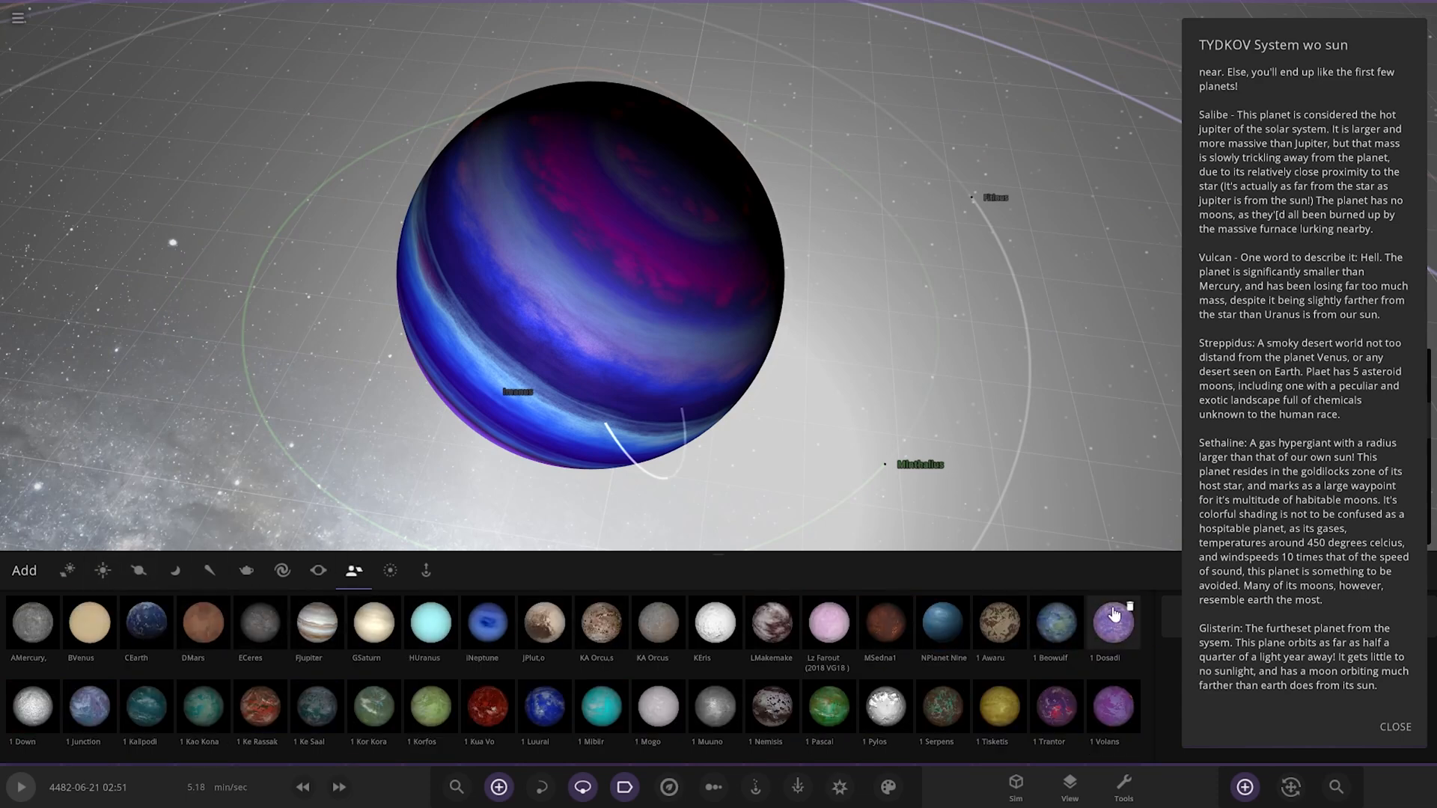
pyautogui.moveTo(372, 705)
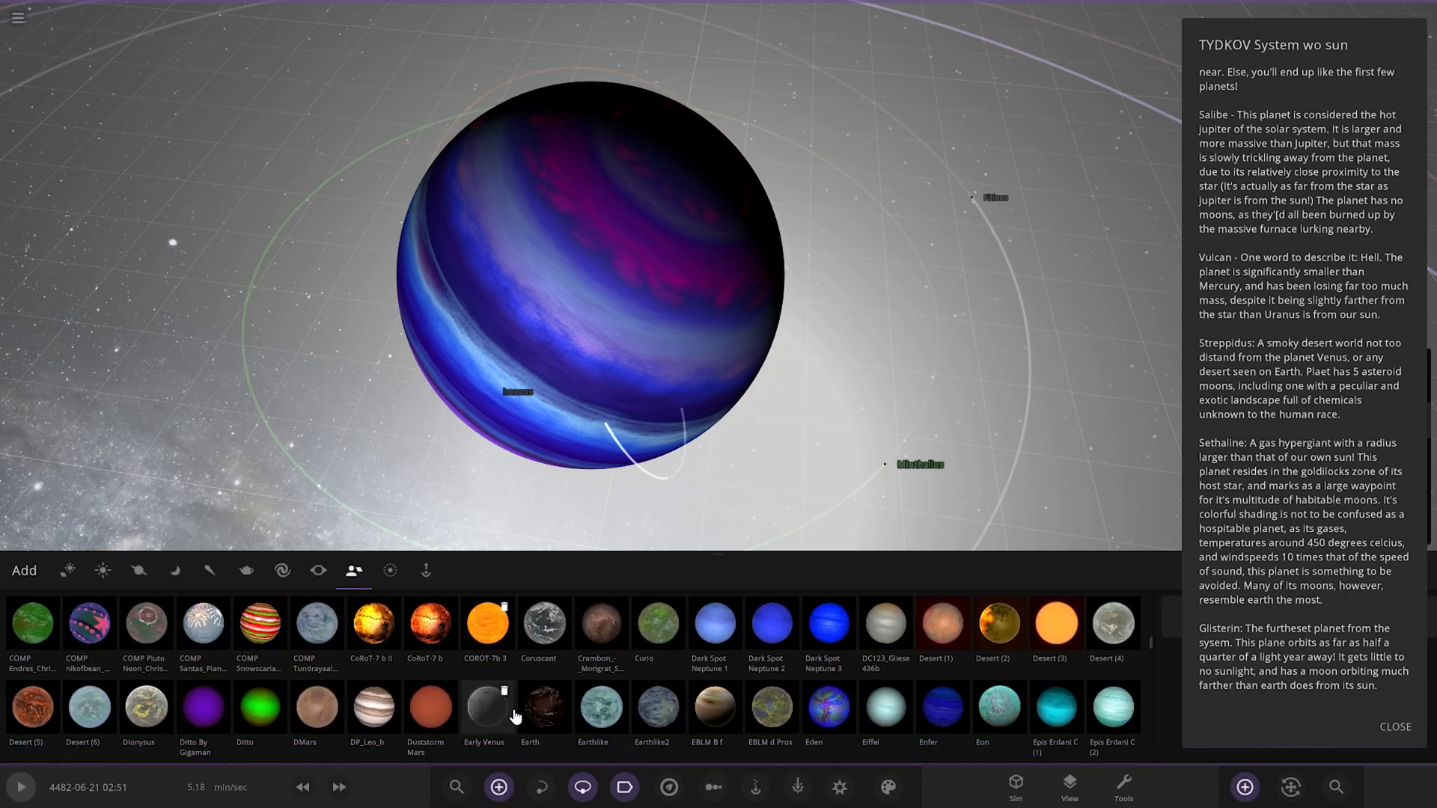
pyautogui.hscroll(3)
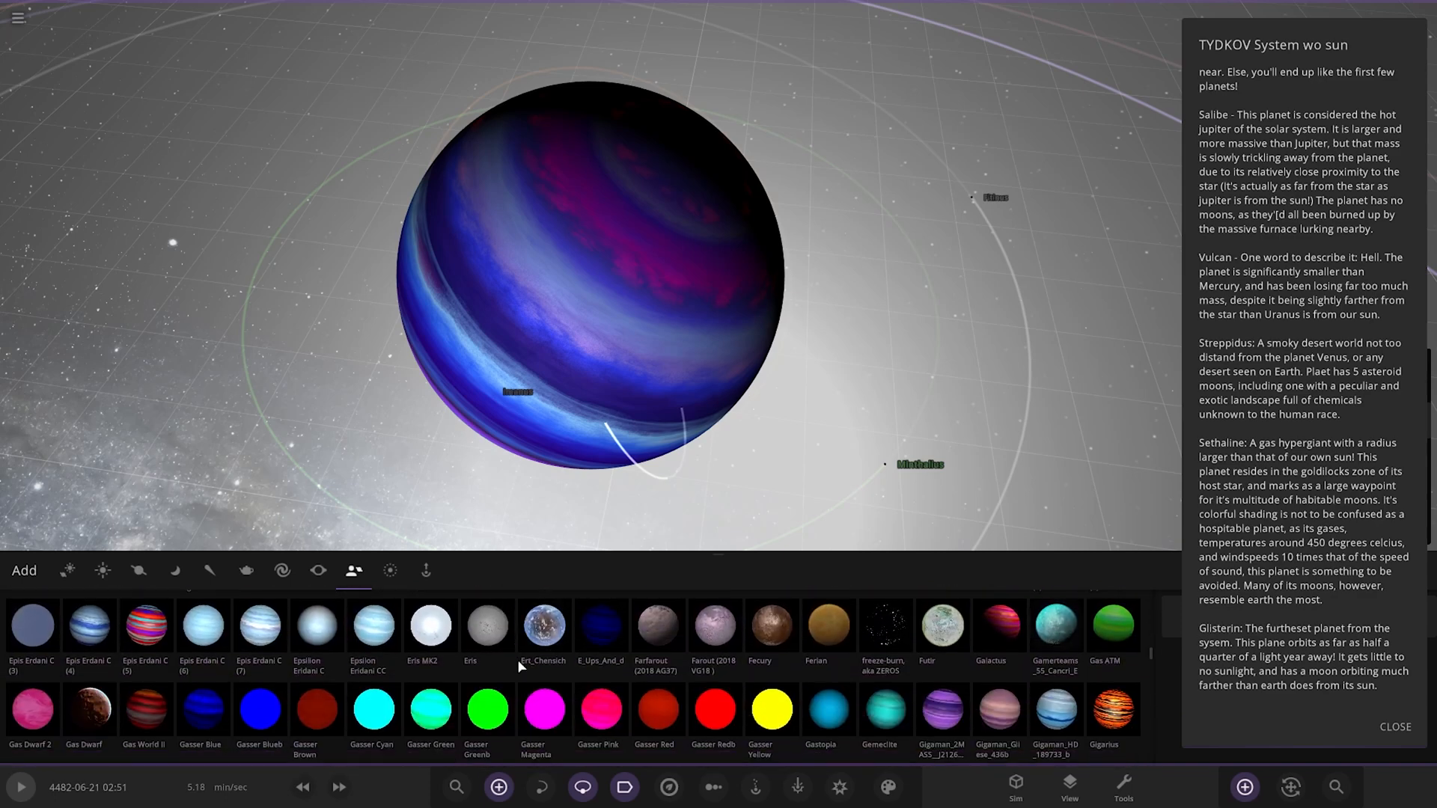
pyautogui.scroll(-3)
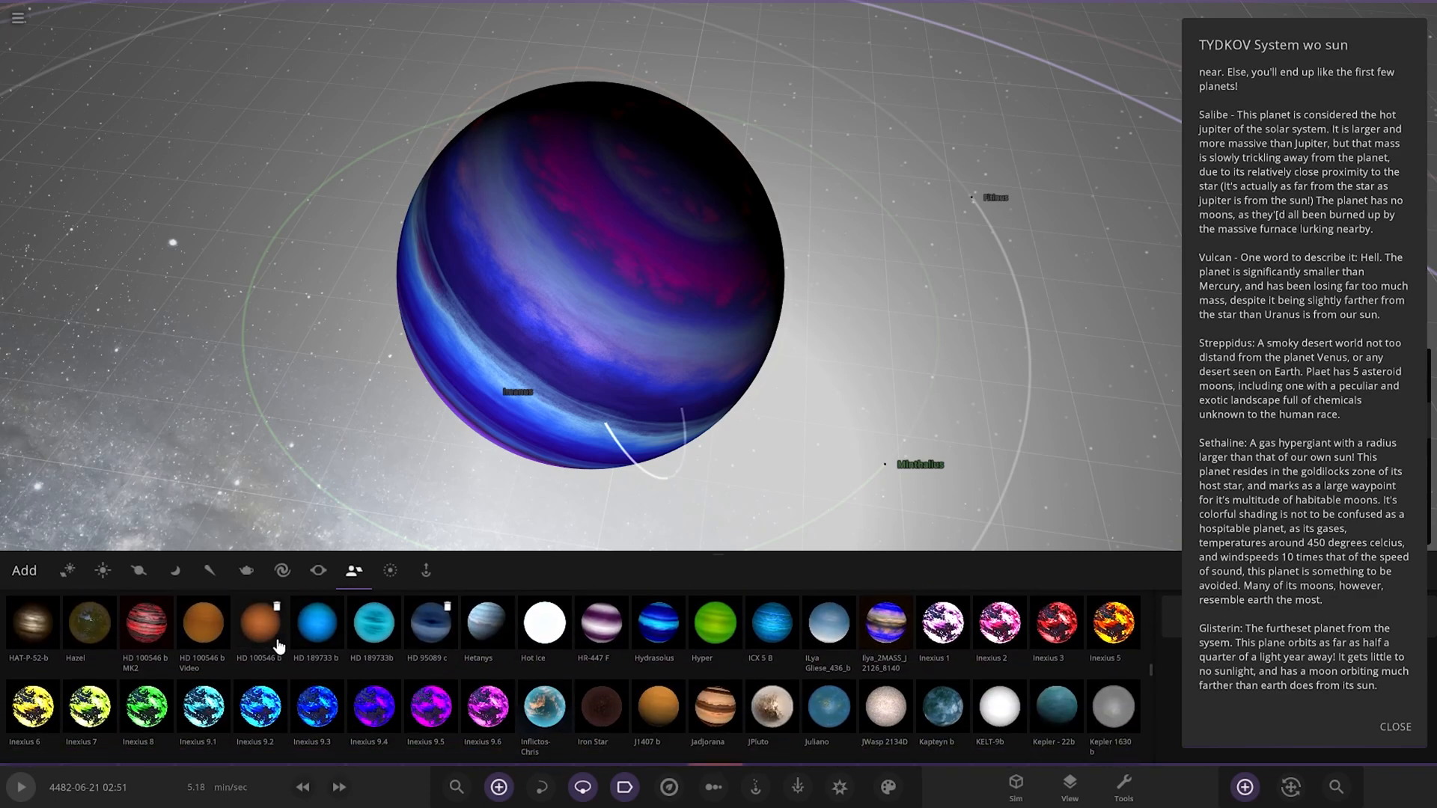
pyautogui.click(259, 623)
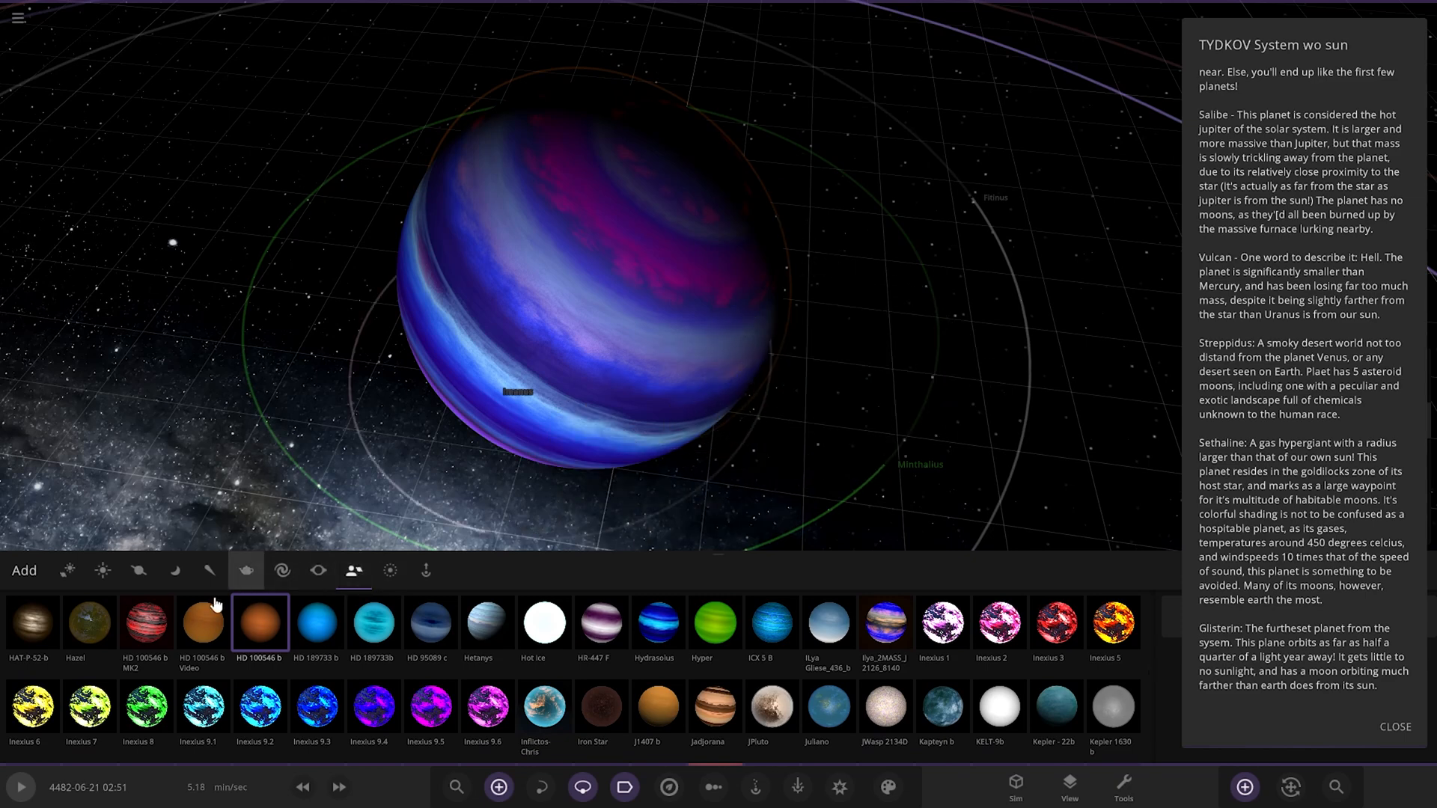
pyautogui.click(202, 621)
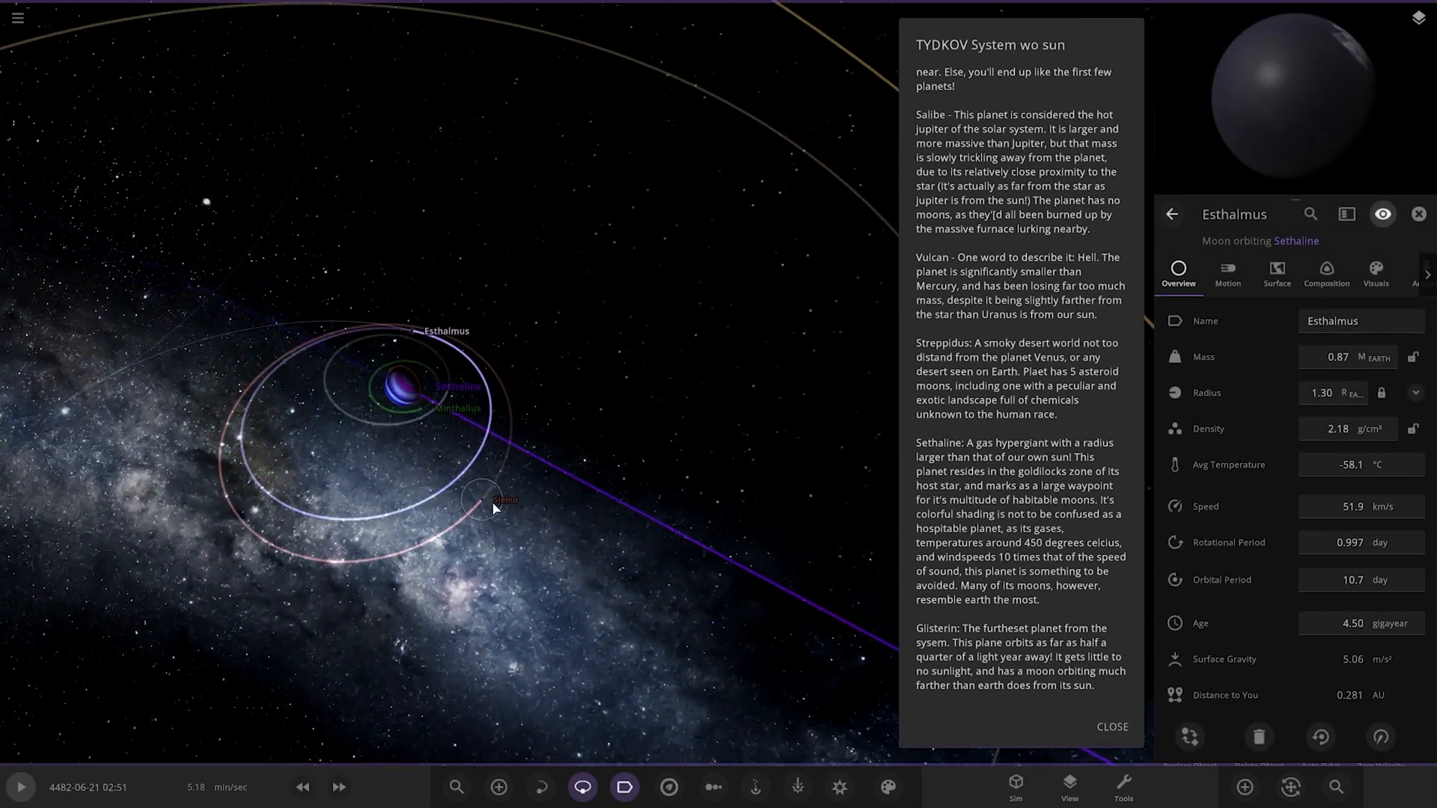
# Step: Select Sethaline's moon Veltas, zoom around it, then select the moon labelled Umacus
pyautogui.click(489, 497)
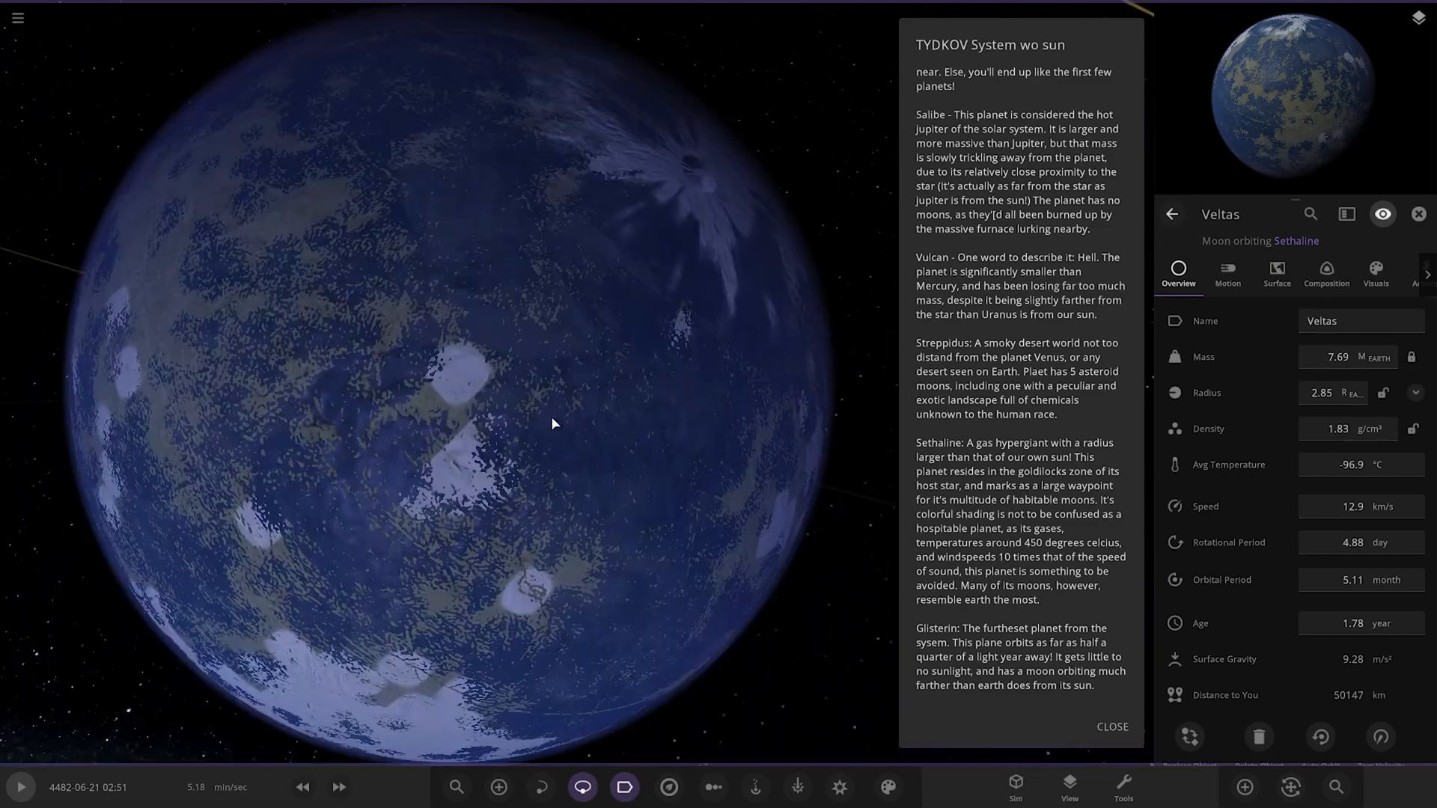
pyautogui.scroll(-3)
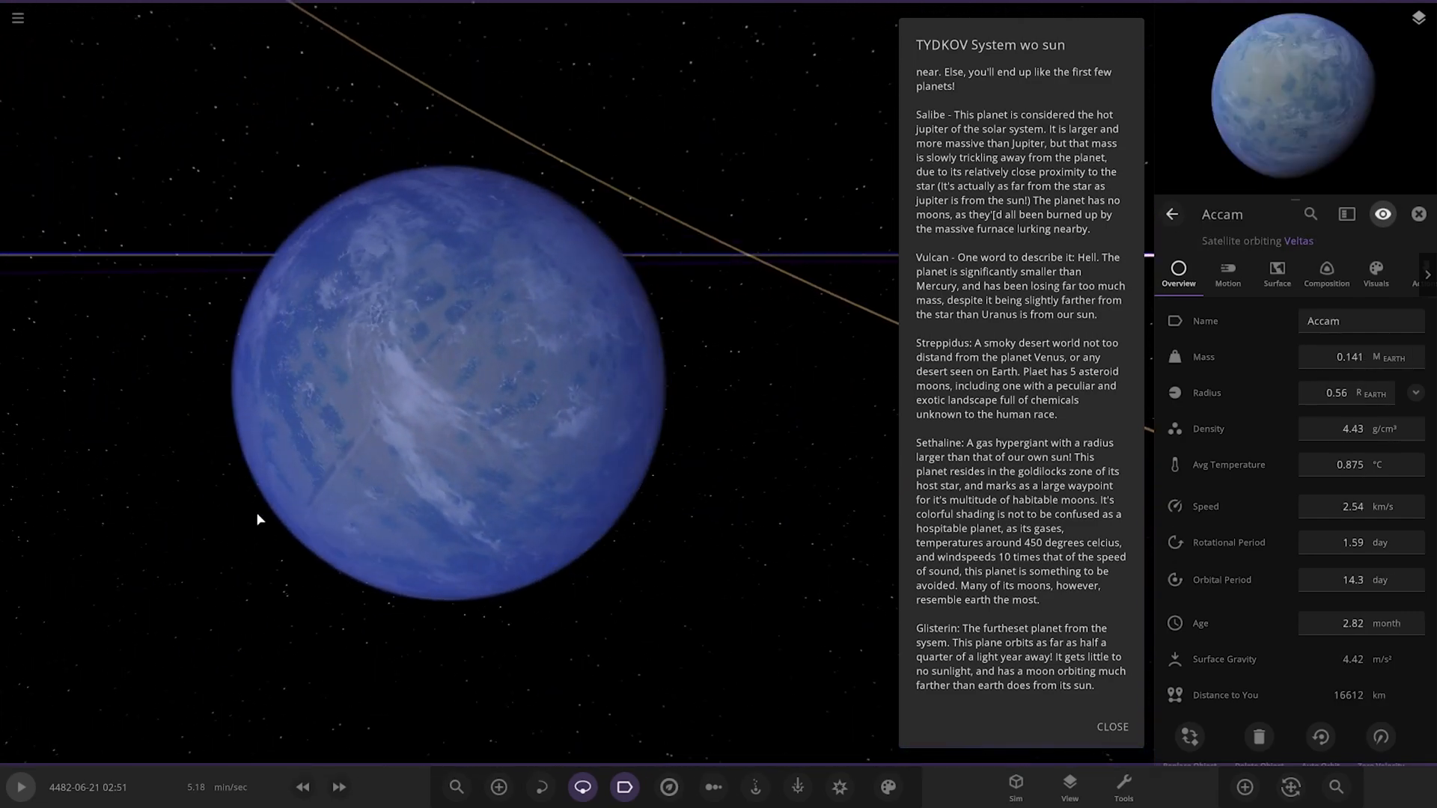
pyautogui.scroll(-3)
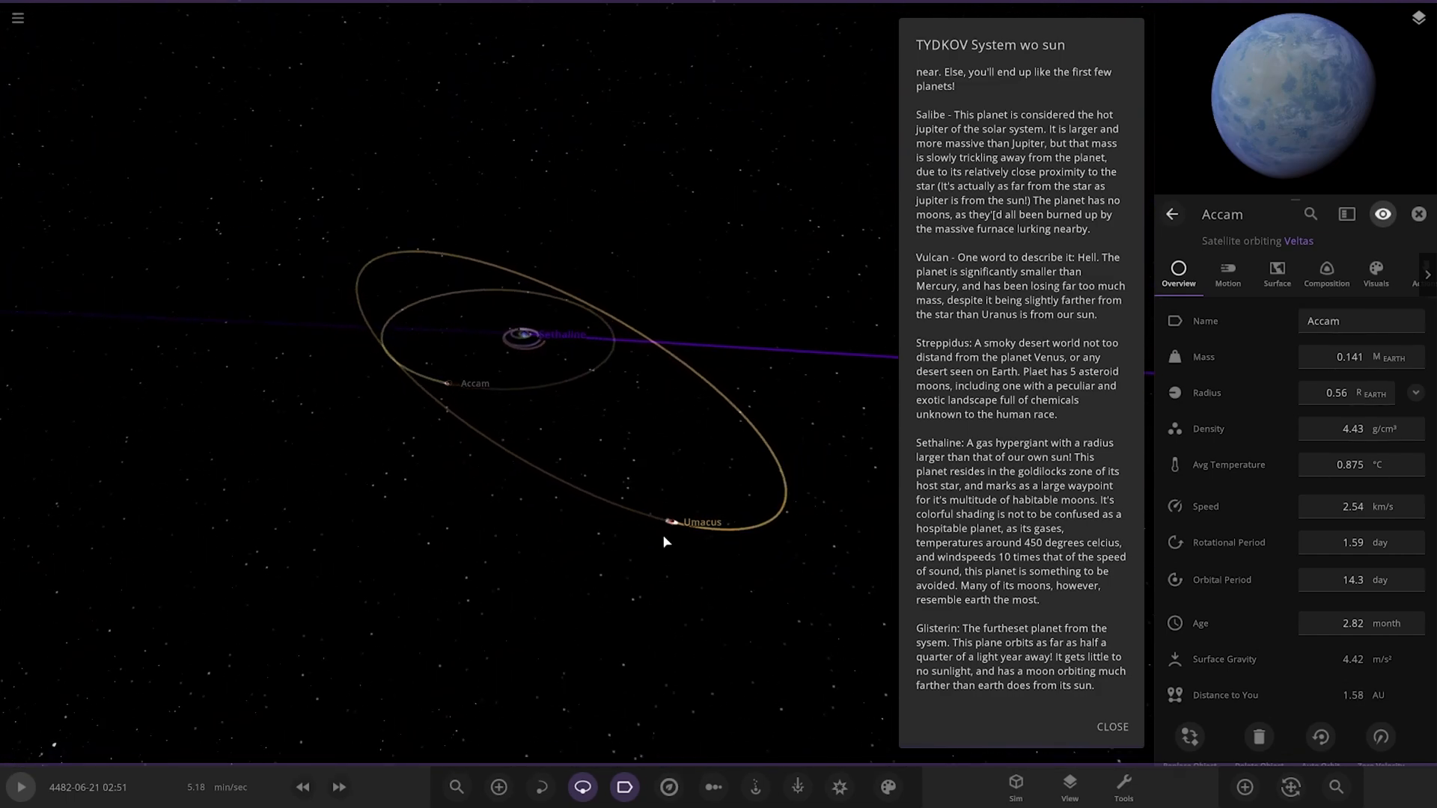
pyautogui.click(701, 521)
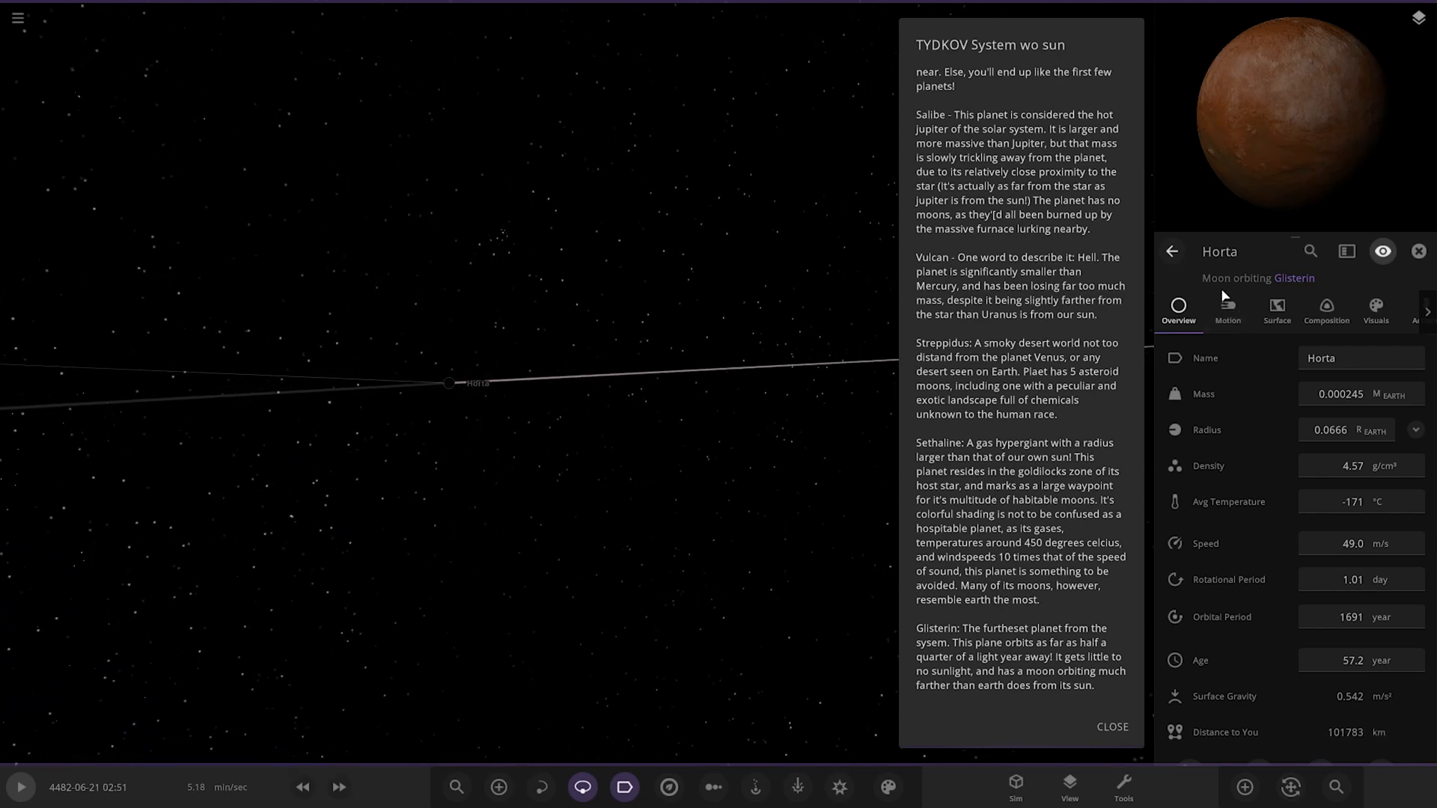
# Step: Show Horta's Motion details for its orbit around Glisterin
pyautogui.click(1227, 309)
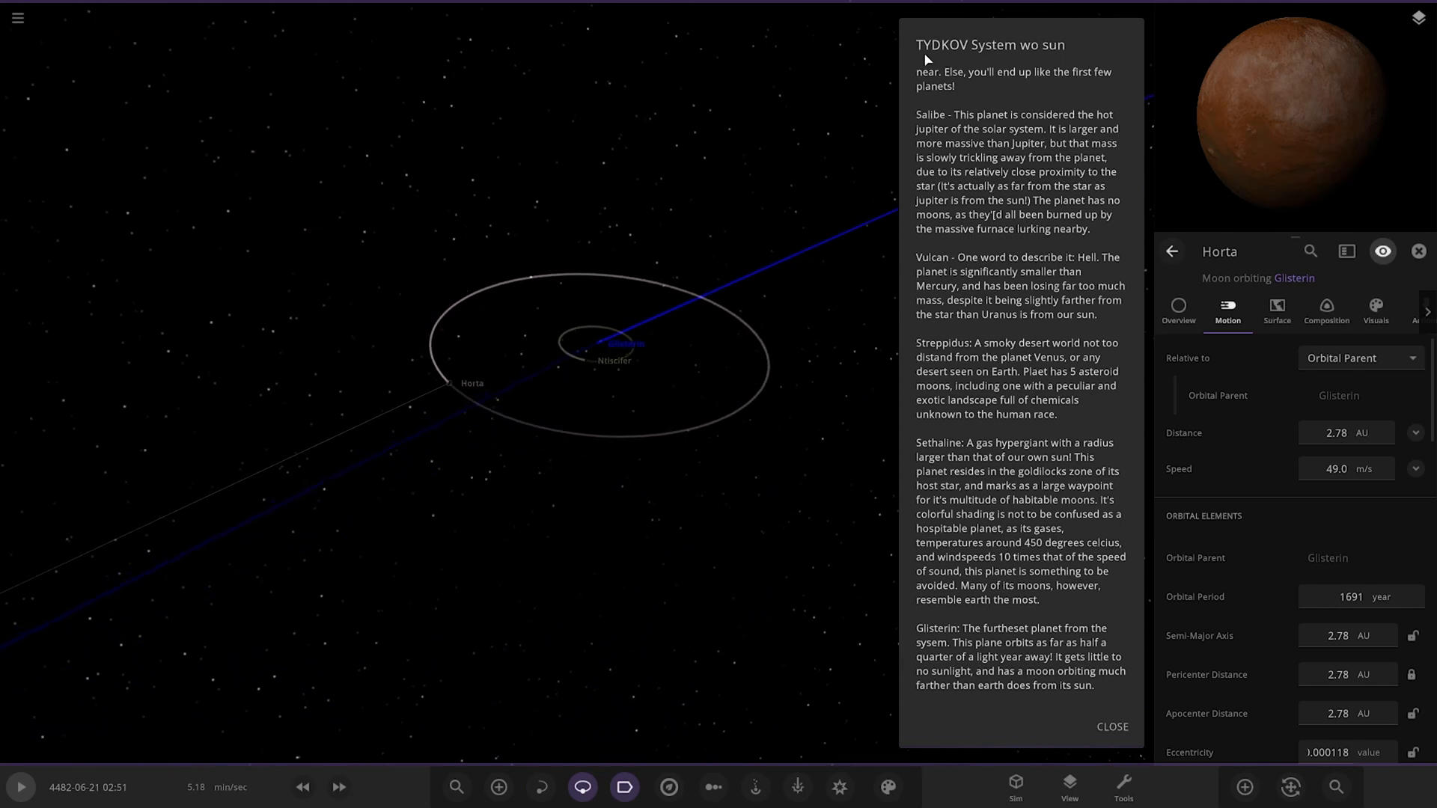
pyautogui.moveTo(1027, 63)
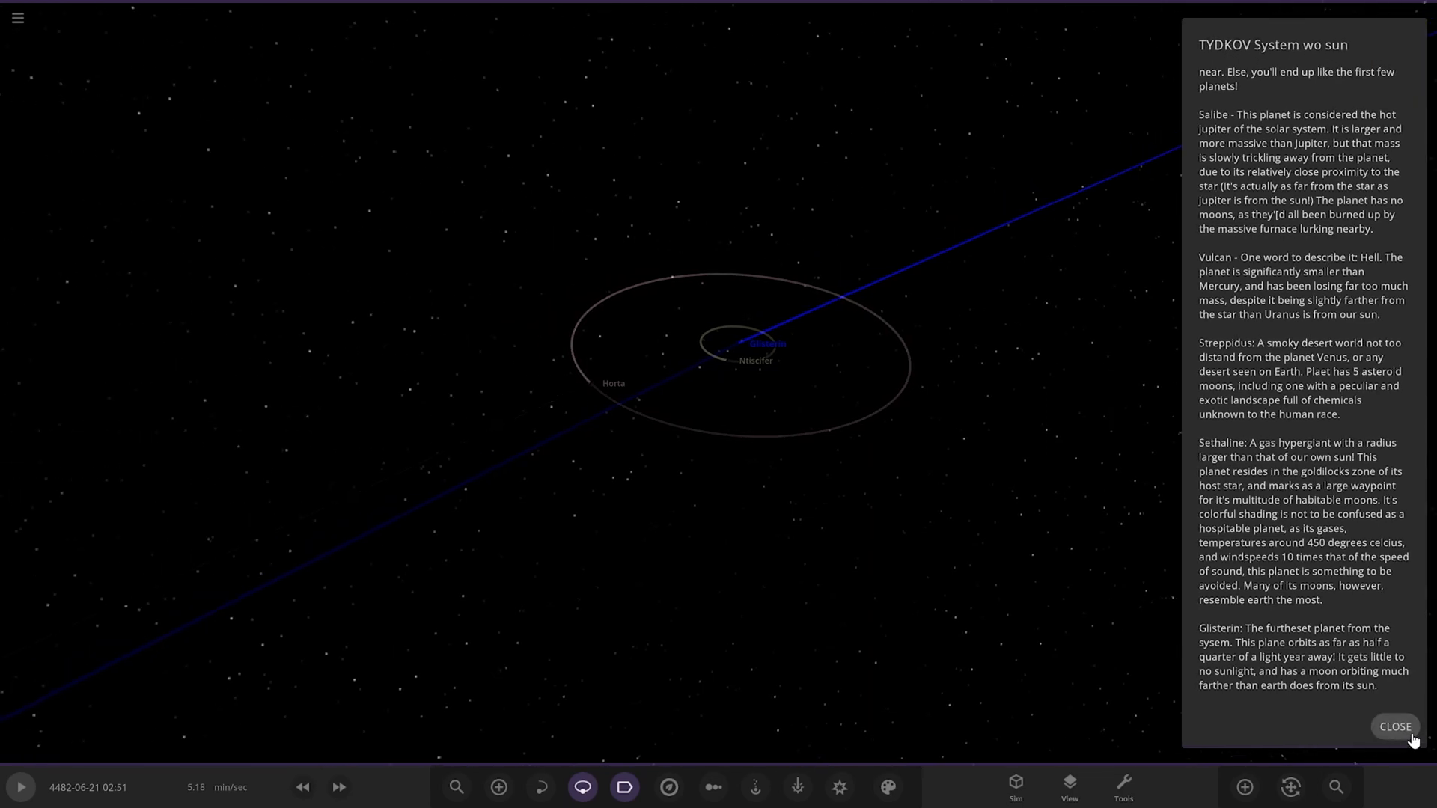
# Step: Dismiss the description notes, select Glisterin and switch to the radius-comparison chart view
pyautogui.click(1394, 728)
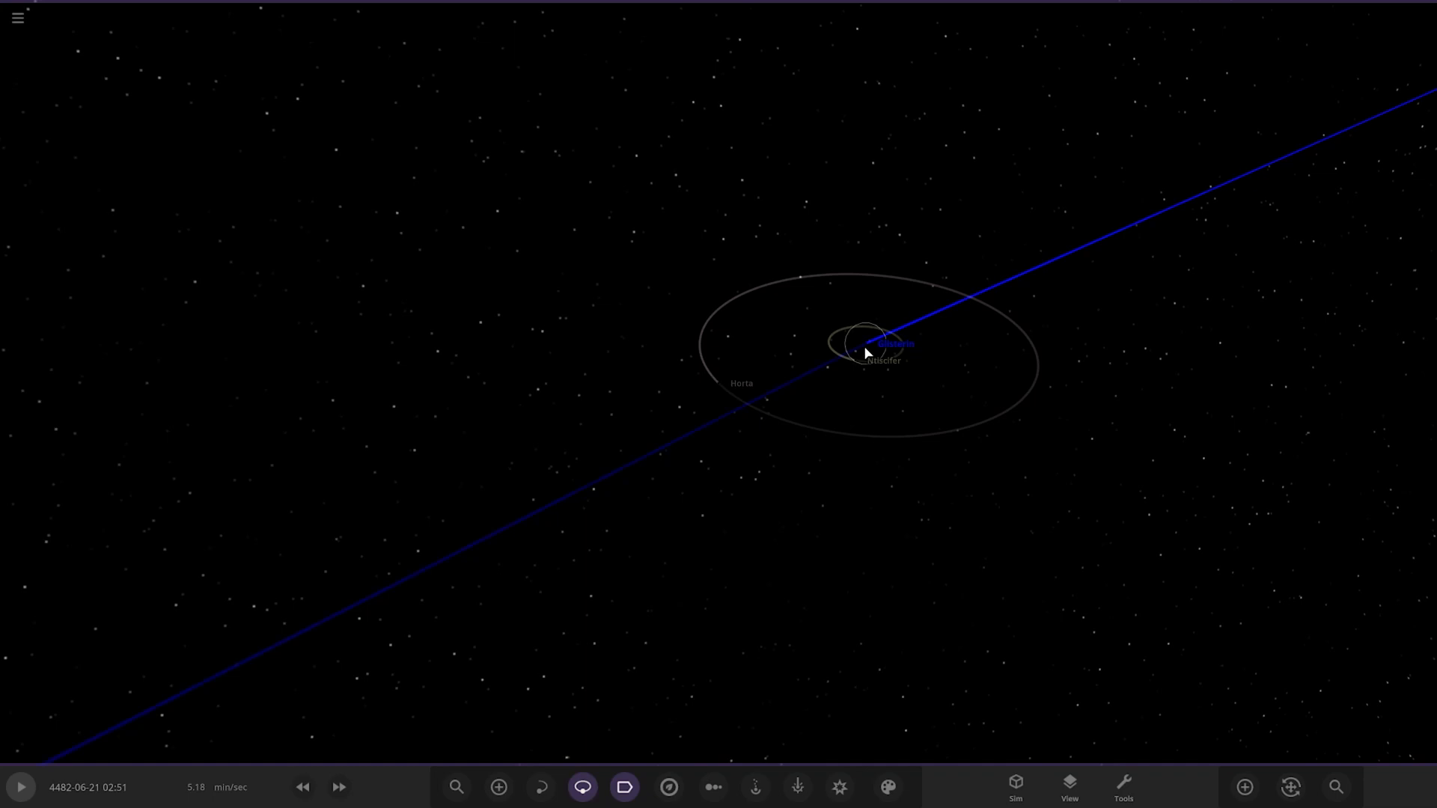
pyautogui.click(862, 353)
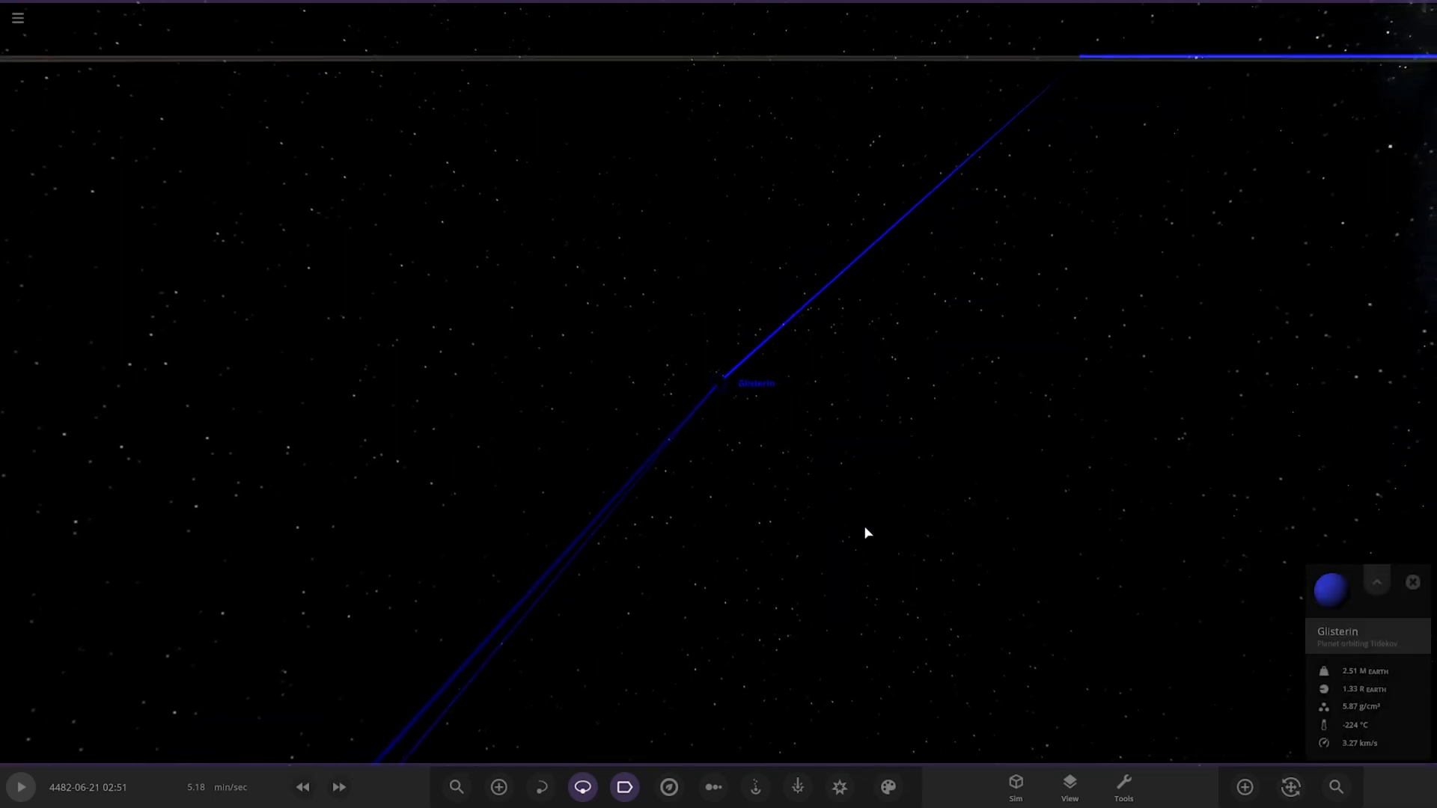
pyautogui.click(713, 788)
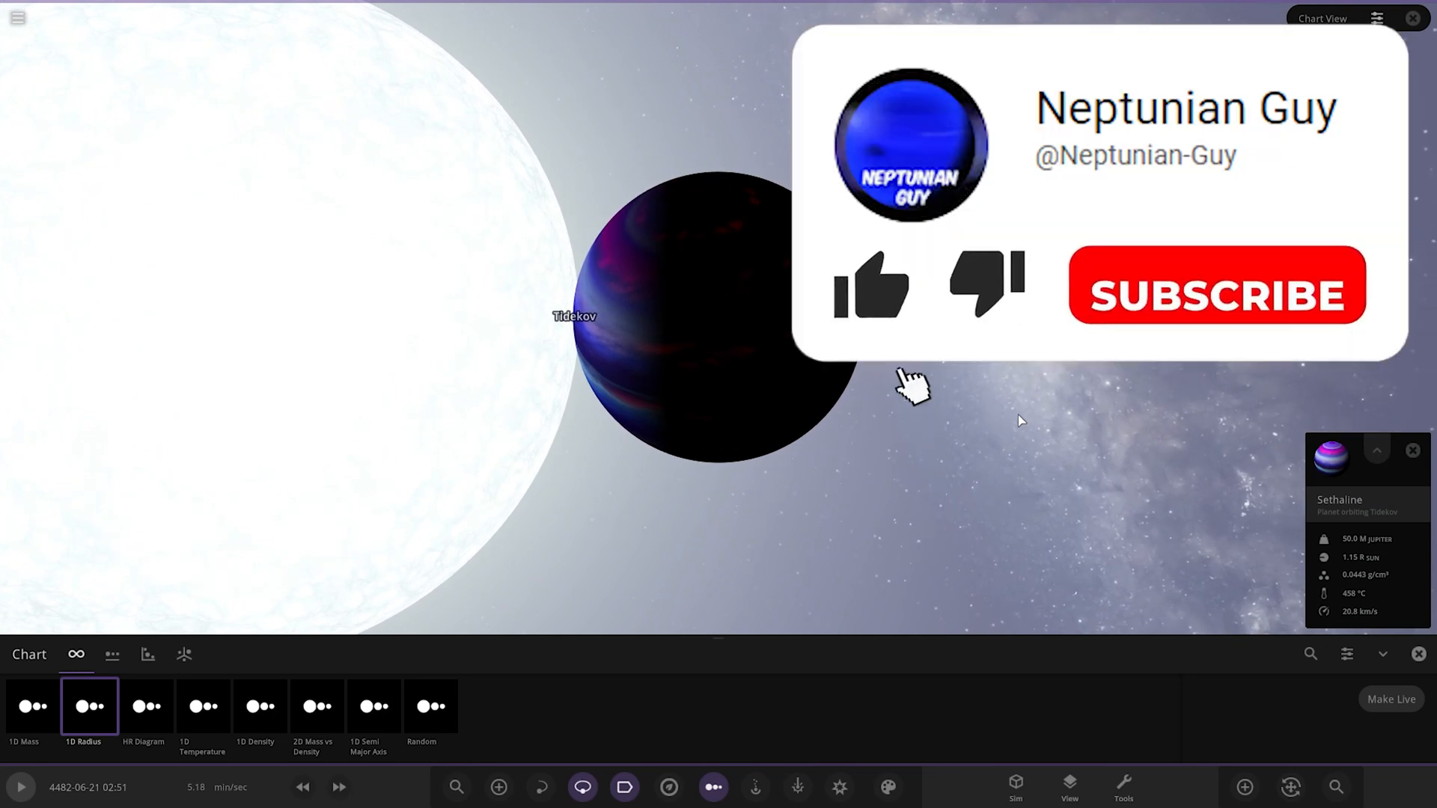
# Step: Show Sethaline (about 1.15 solar radii) beside Tidekov in the 1D Radius chart
pyautogui.click(871, 289)
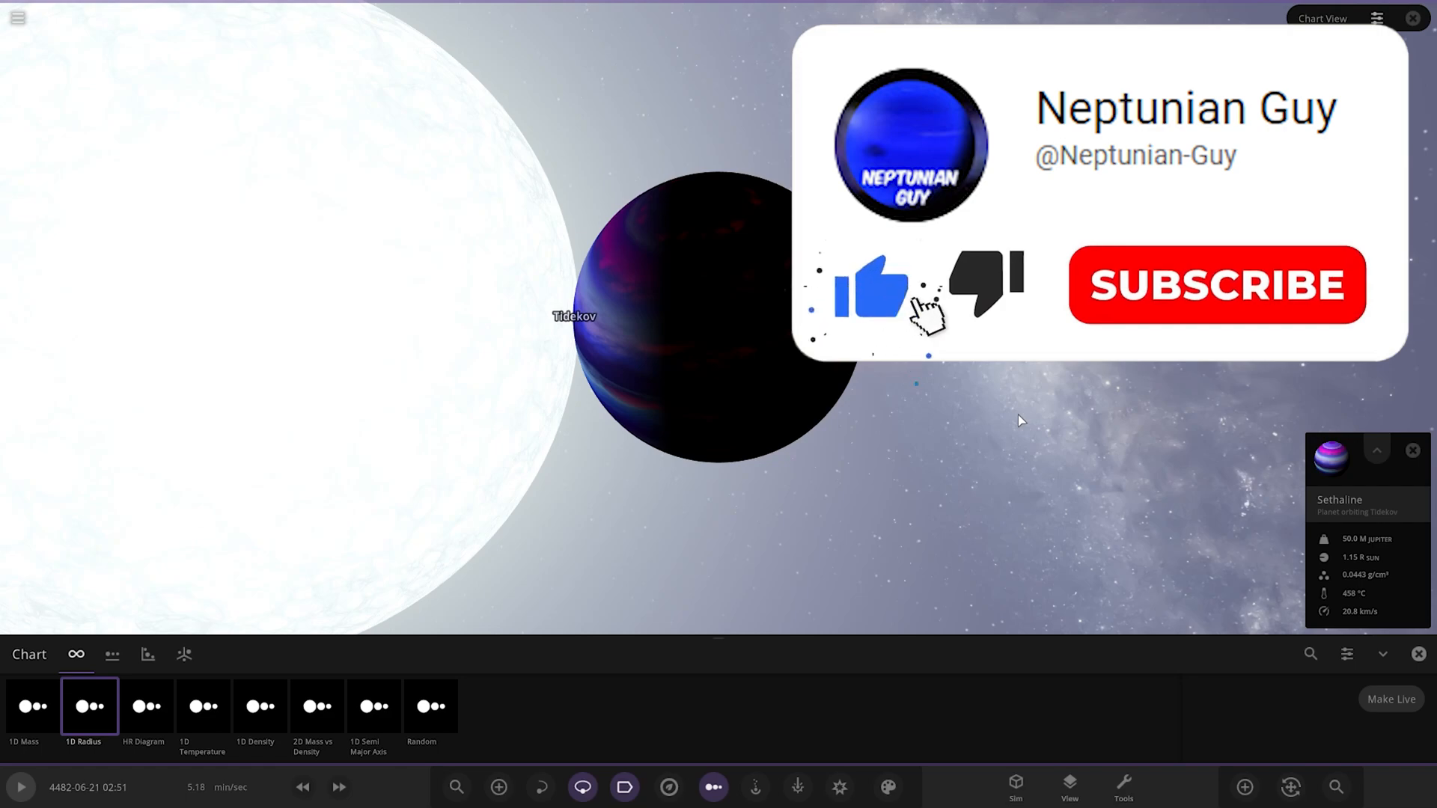
pyautogui.click(1216, 285)
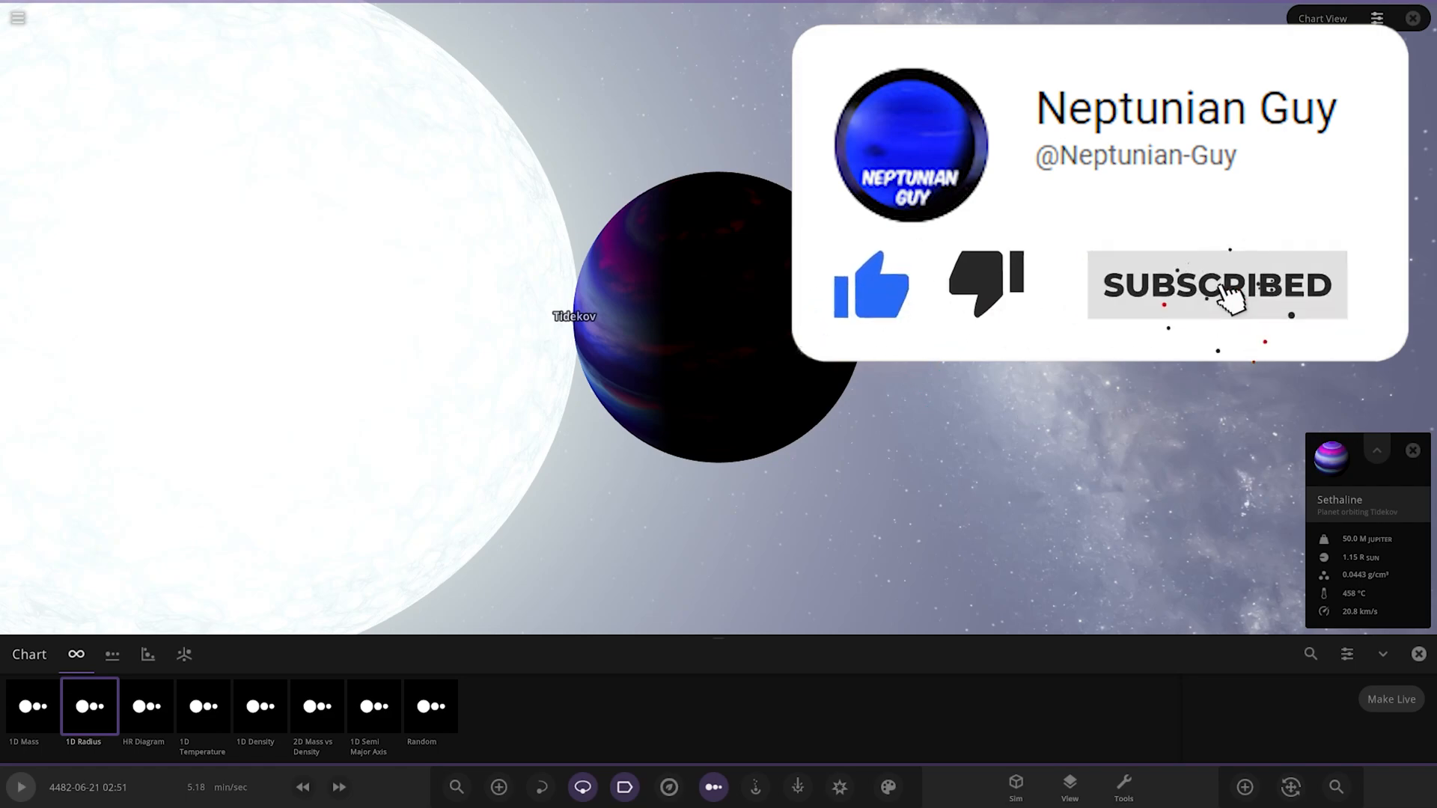